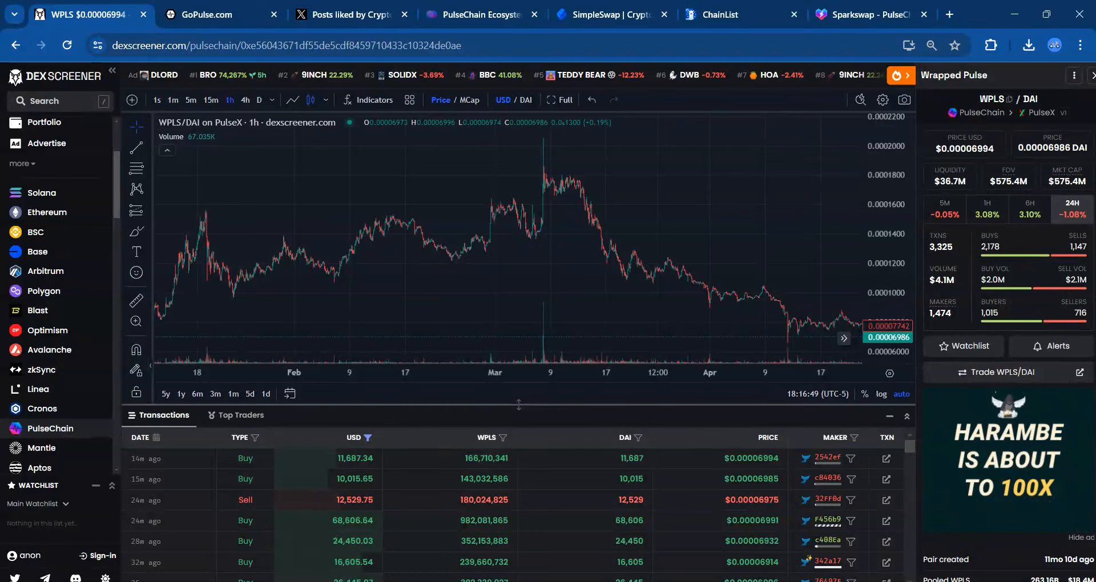
mouse_move(162, 323)
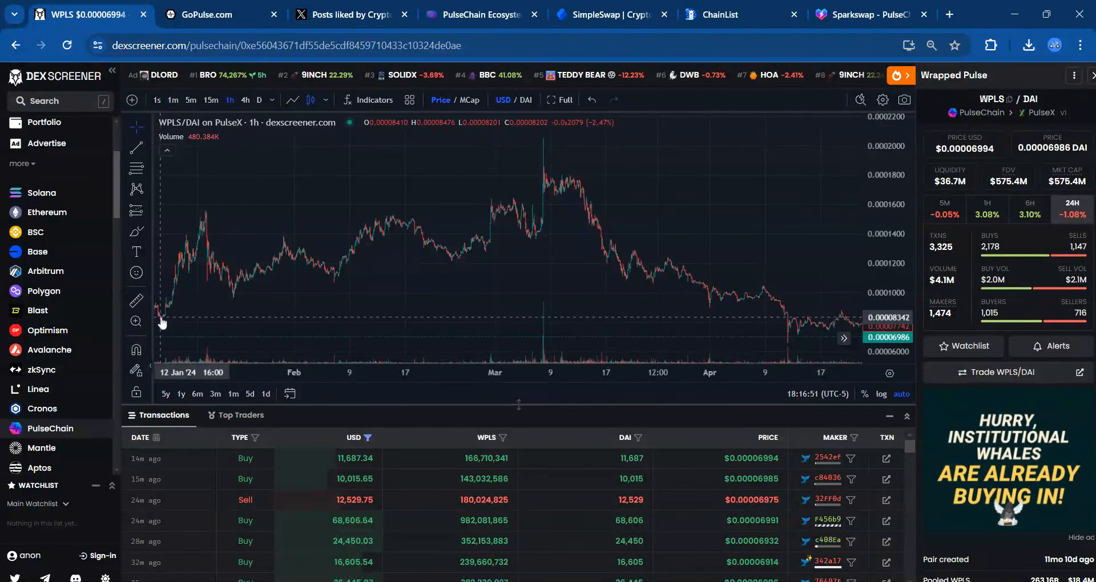
mouse_move(203, 273)
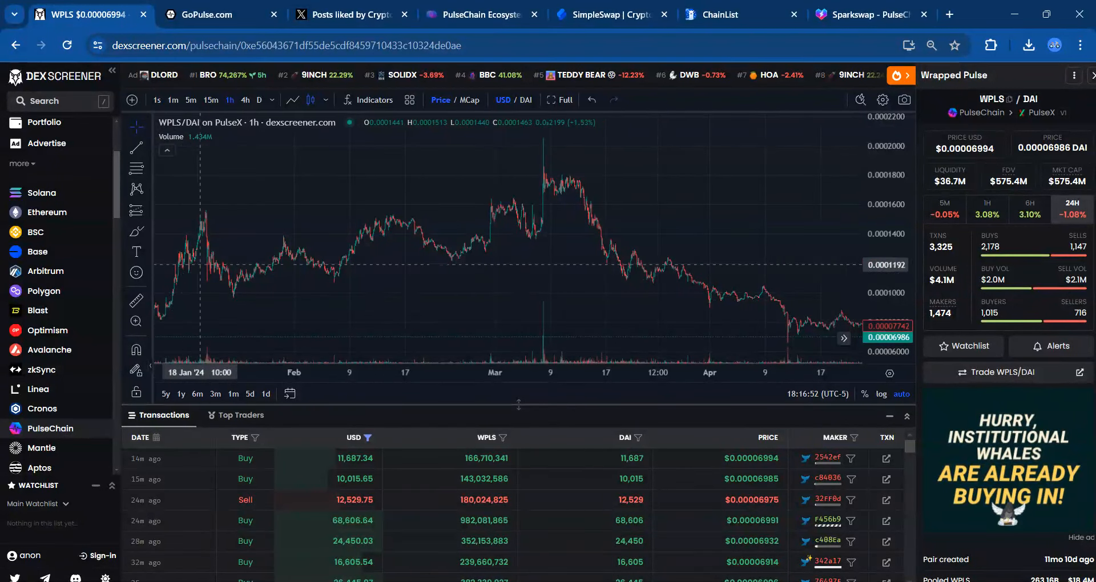
Show GoPulse's bridge page ($113,484,565 bridged) and expand its Stats menu
click(202, 14)
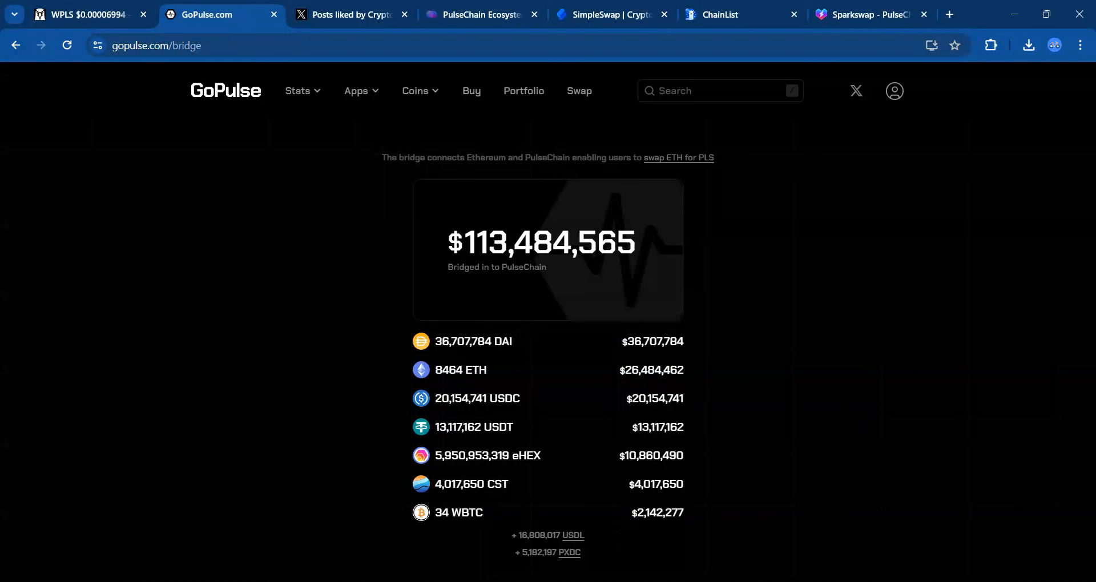
mouse_move(321, 90)
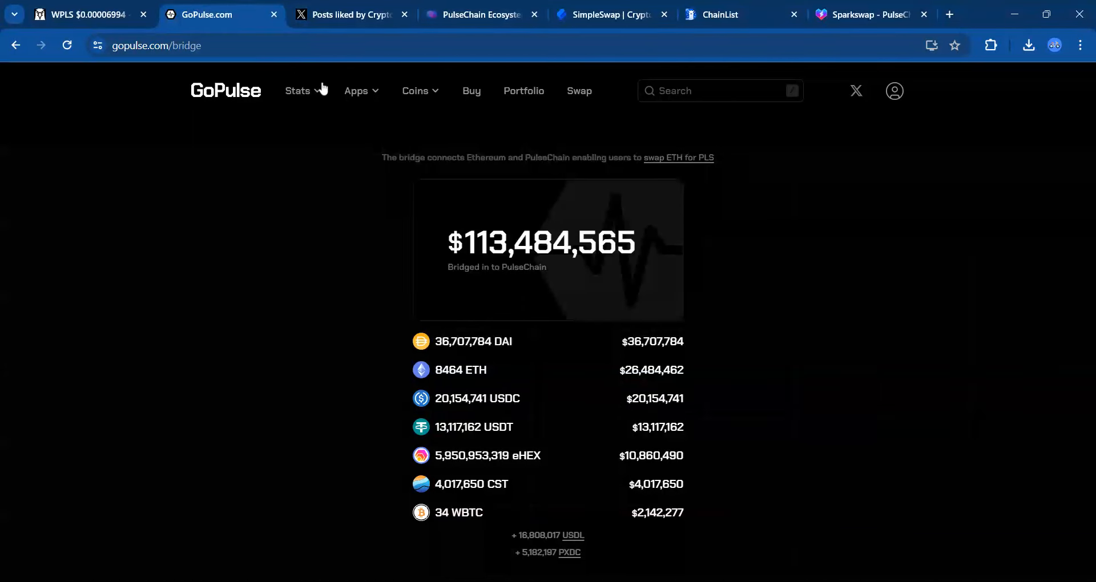
click(297, 91)
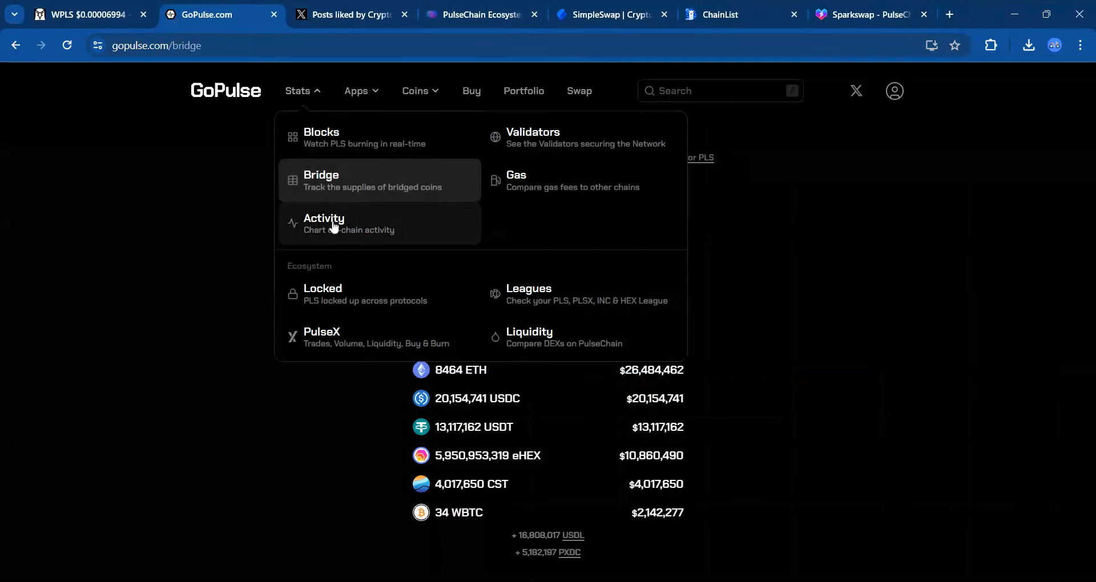
Go to GoPulse's Activity page with transactions and active wallets charts since May 2023
click(336, 223)
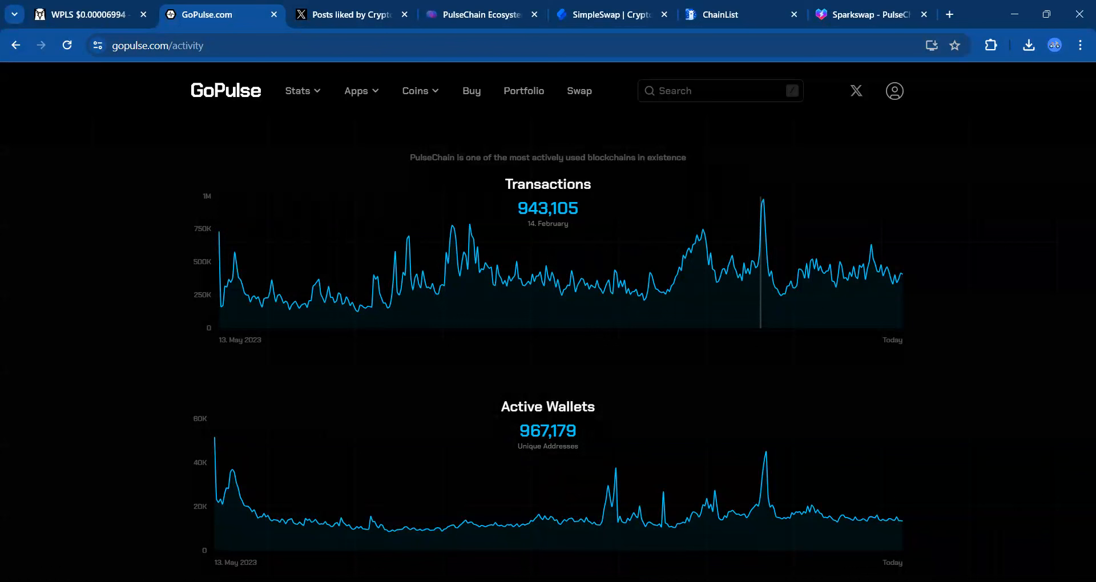
mouse_move(761, 266)
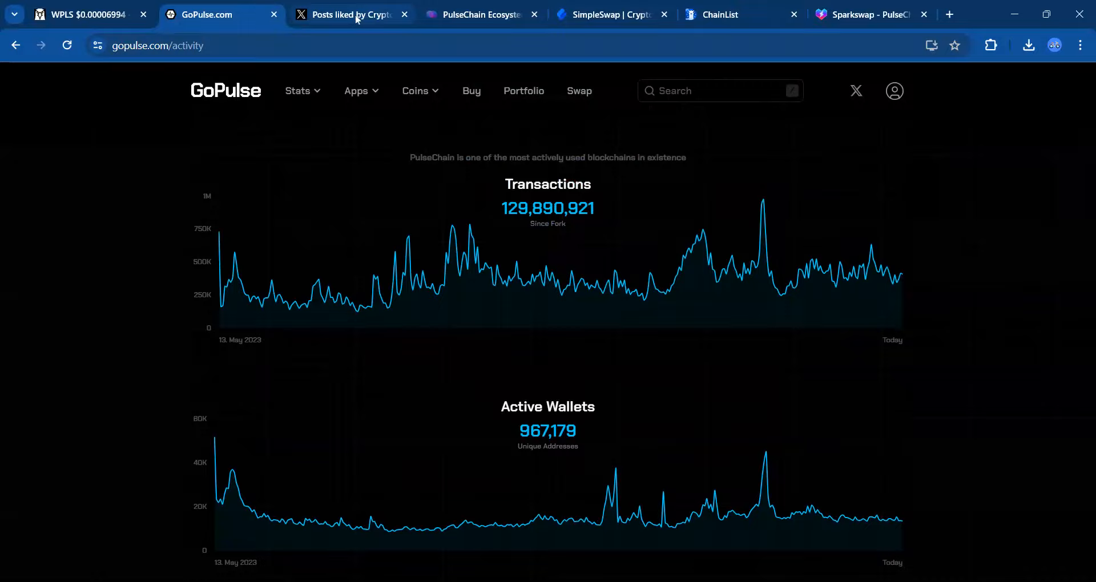
Scroll X's liked posts to CryptoCoffee's post on Ethereum's 61% vs PulseChain's 66% drop
click(348, 14)
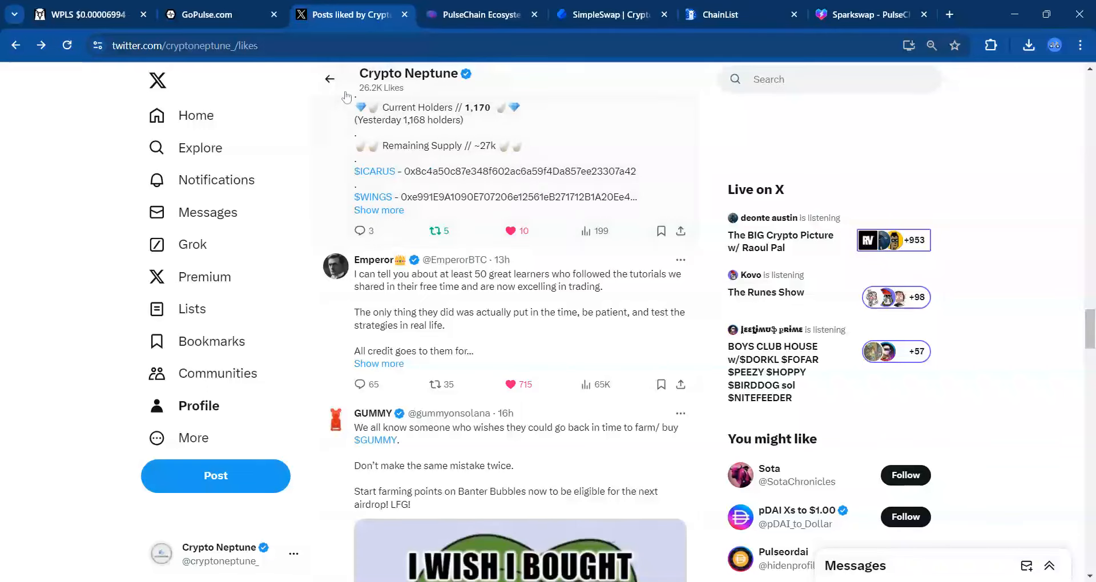
scroll(down, 3)
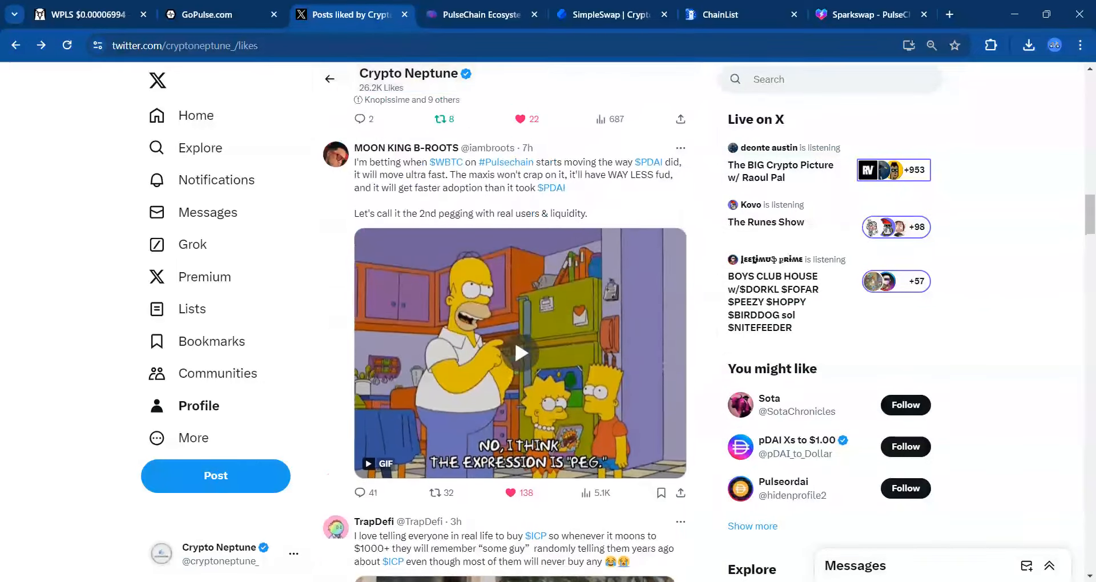
scroll(down, 3)
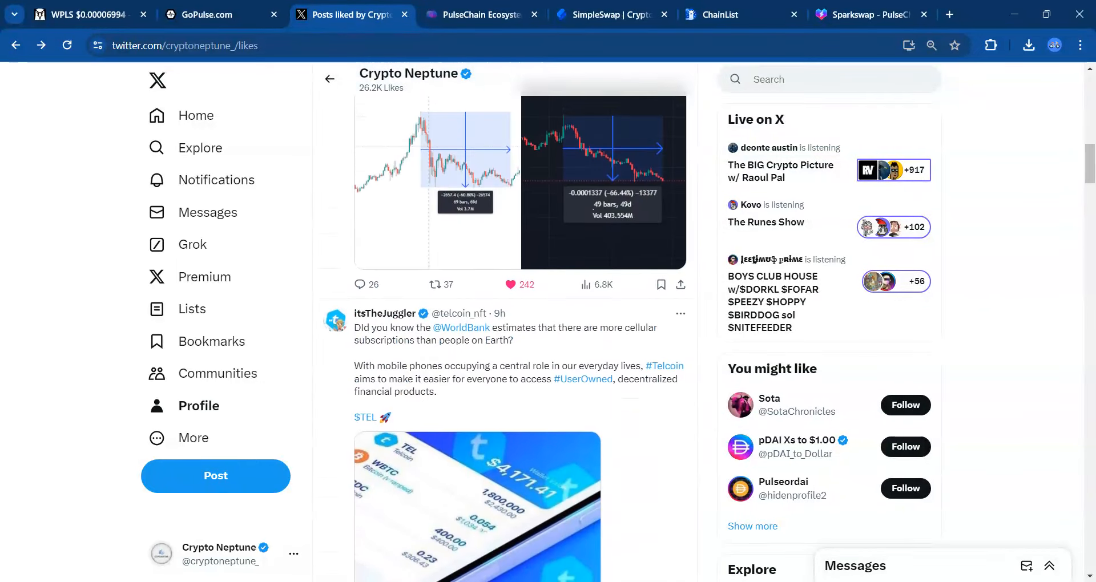
scroll(down, 3)
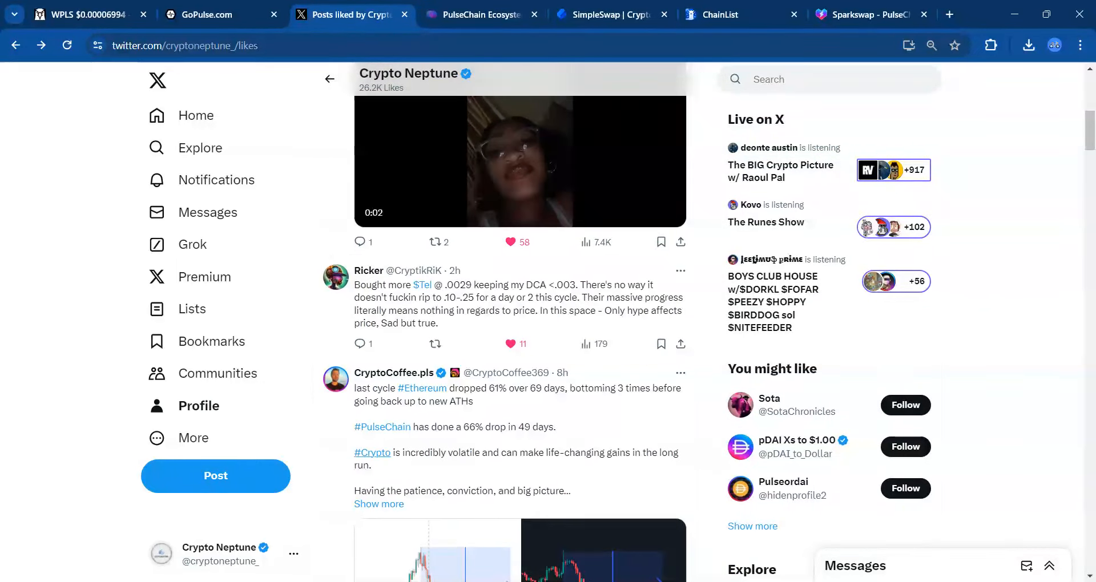
scroll(down, 3)
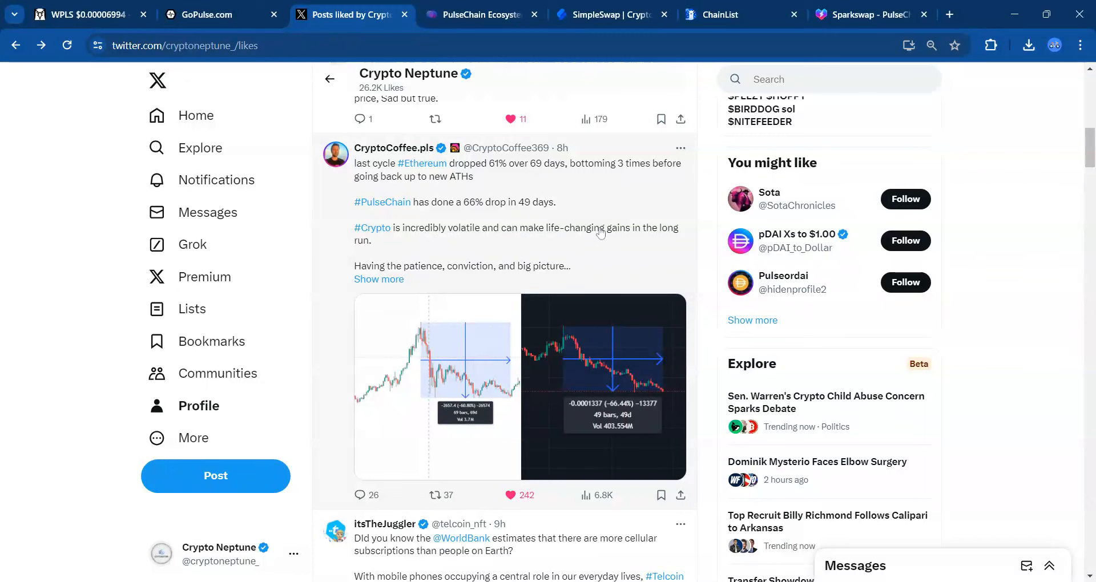
mouse_move(600, 233)
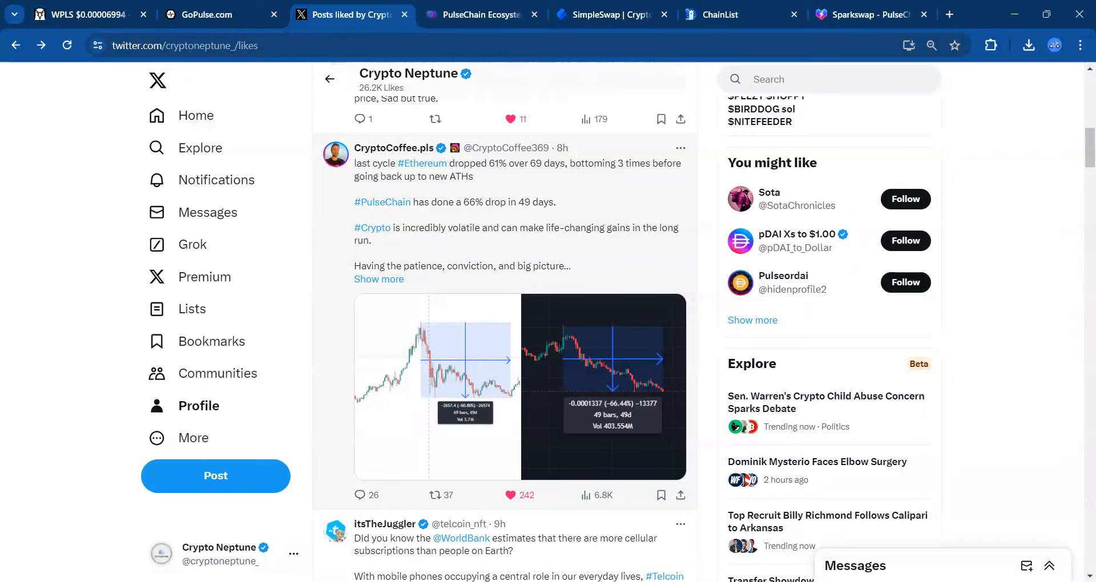
mouse_move(598, 263)
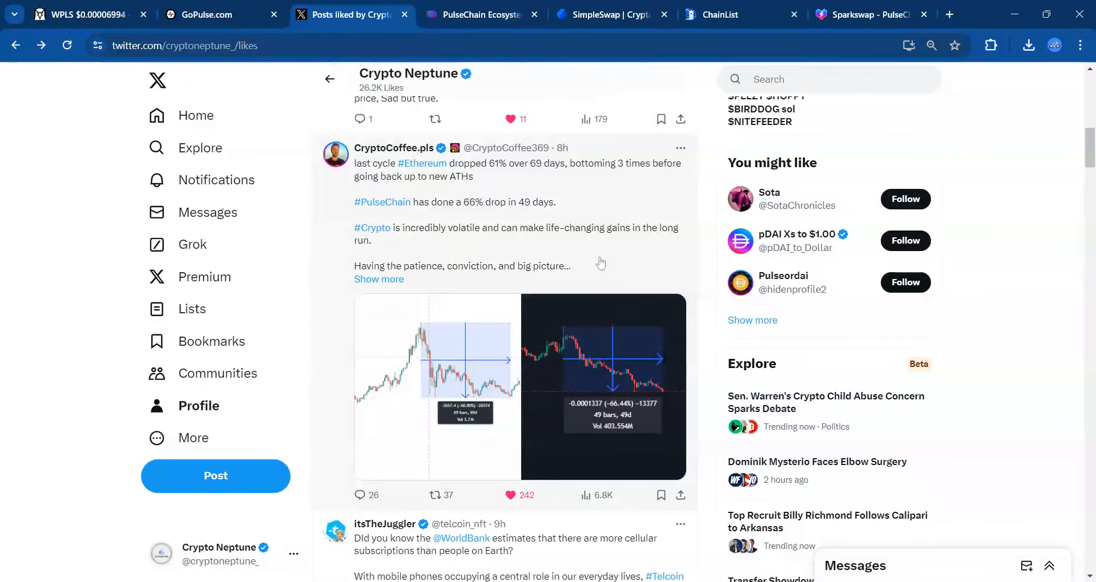
Move the likes feed to MOON KING B-ROOTS's $WBTC on PulseChain post
scroll(down, 3)
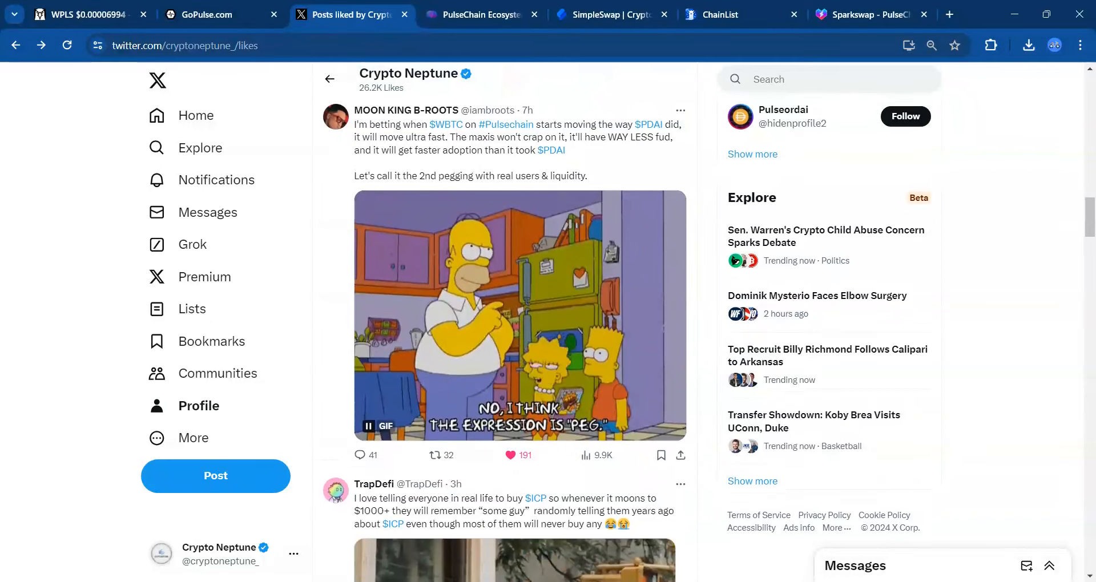
click(508, 455)
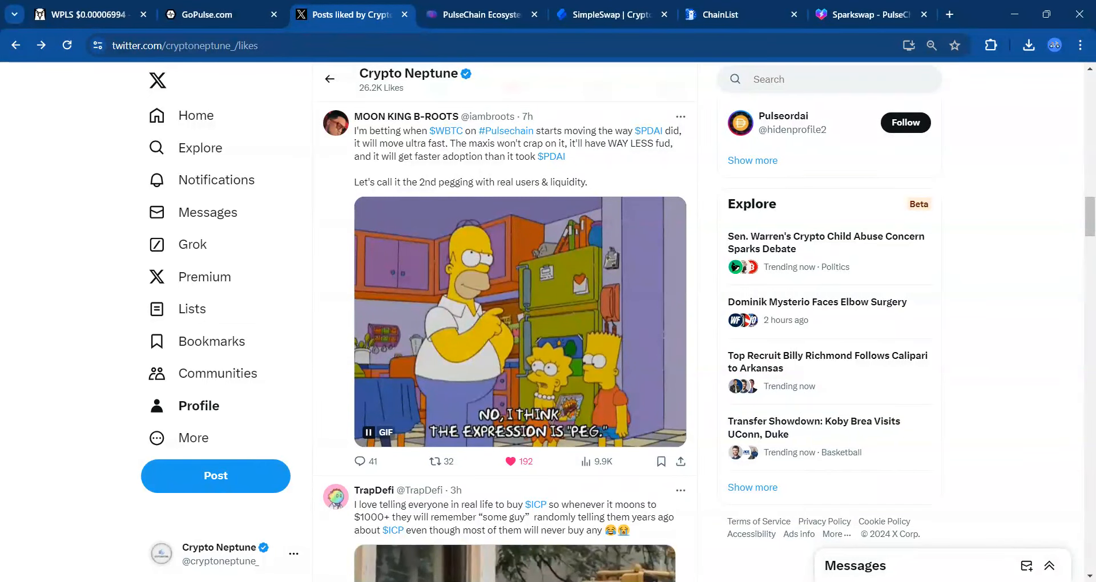
scroll(down, 3)
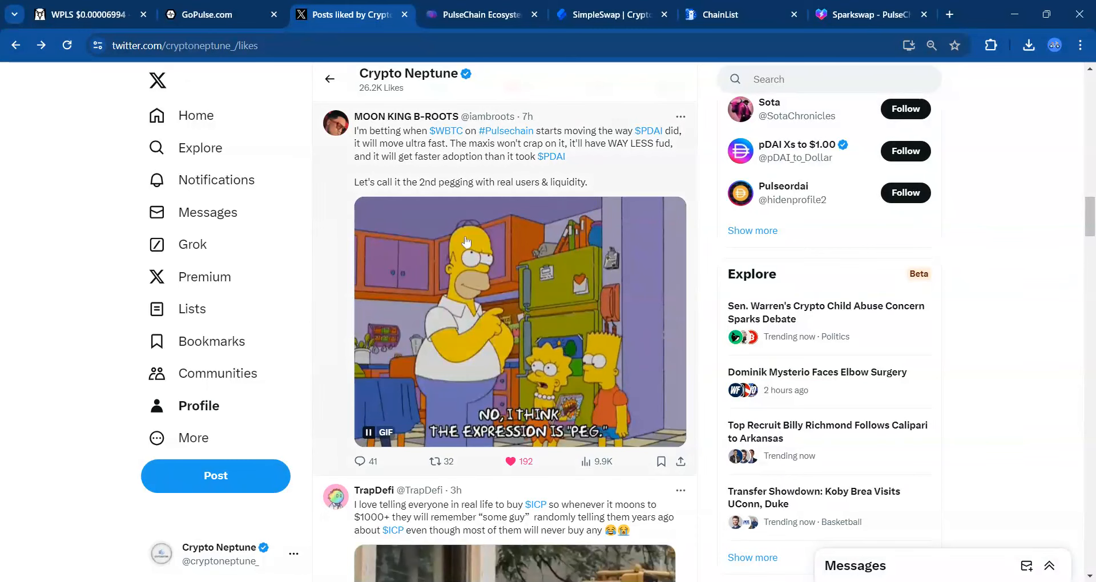
mouse_move(451, 143)
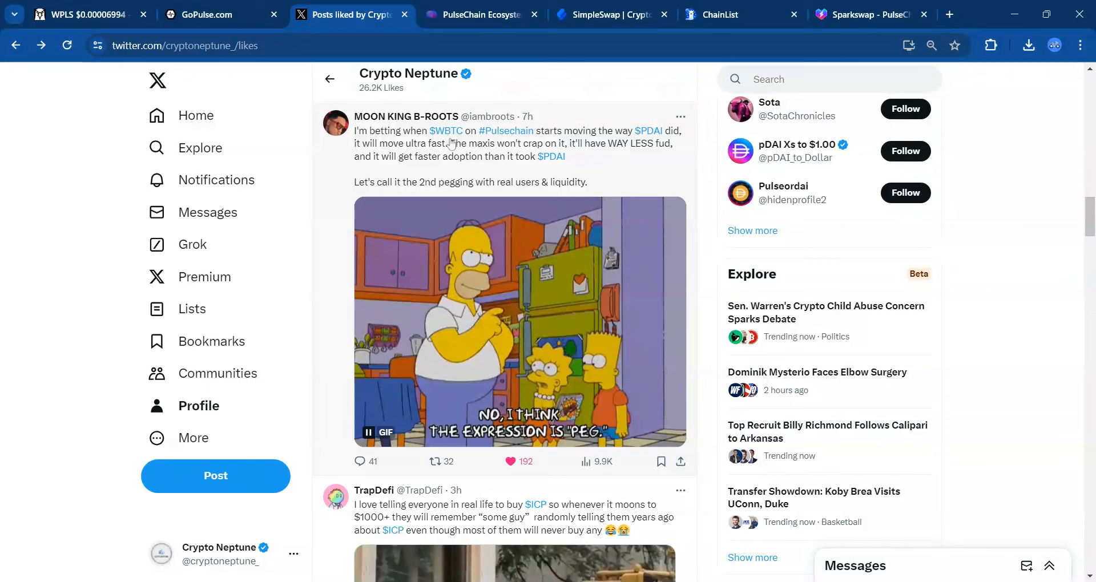
mouse_move(450, 152)
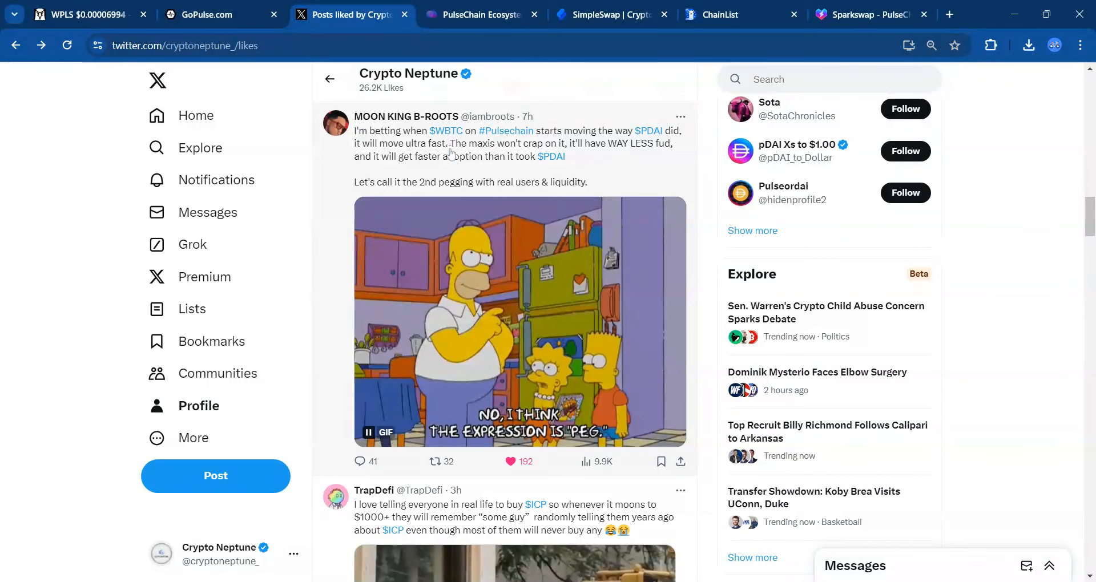
mouse_move(479, 150)
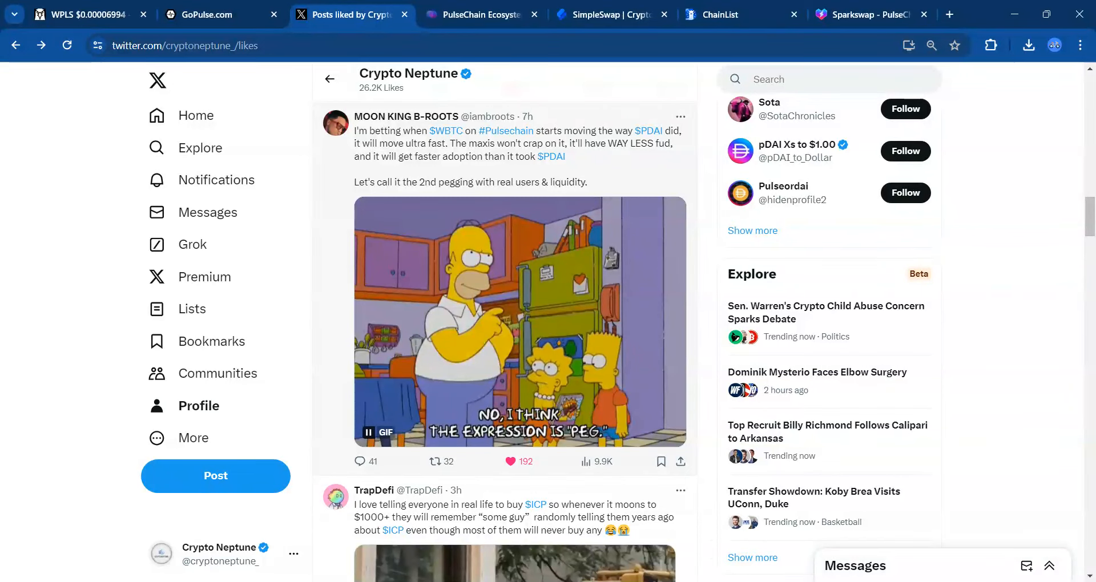
scroll(down, 3)
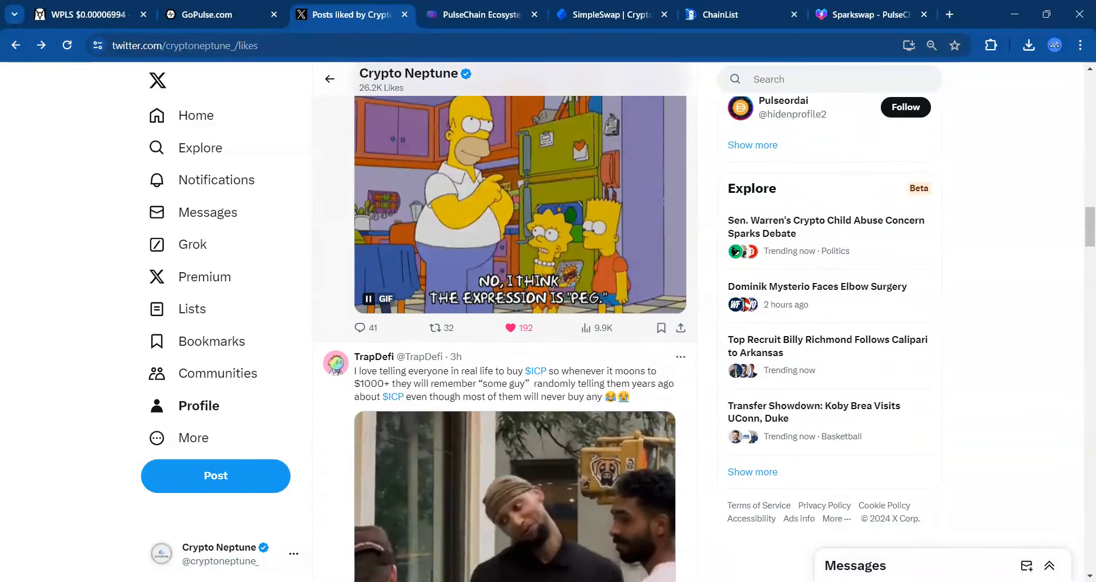
scroll(down, 3)
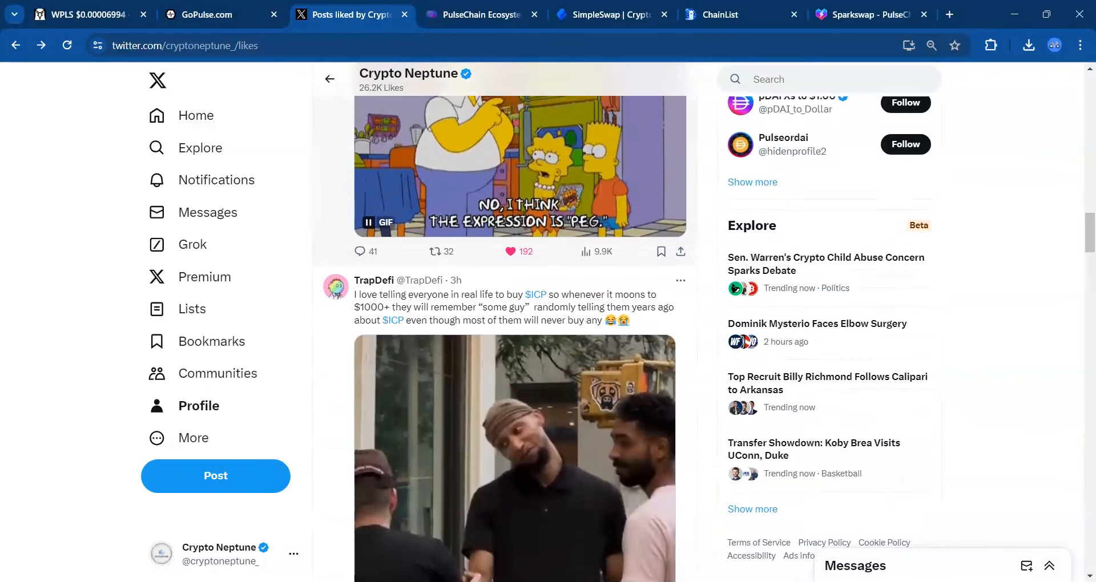
scroll(down, 3)
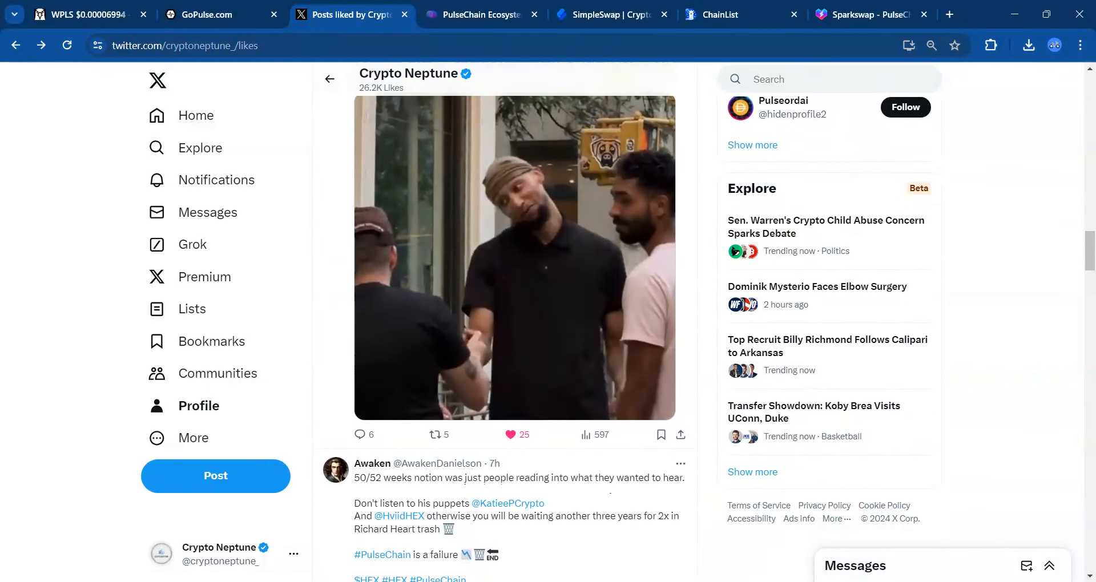
scroll(down, 3)
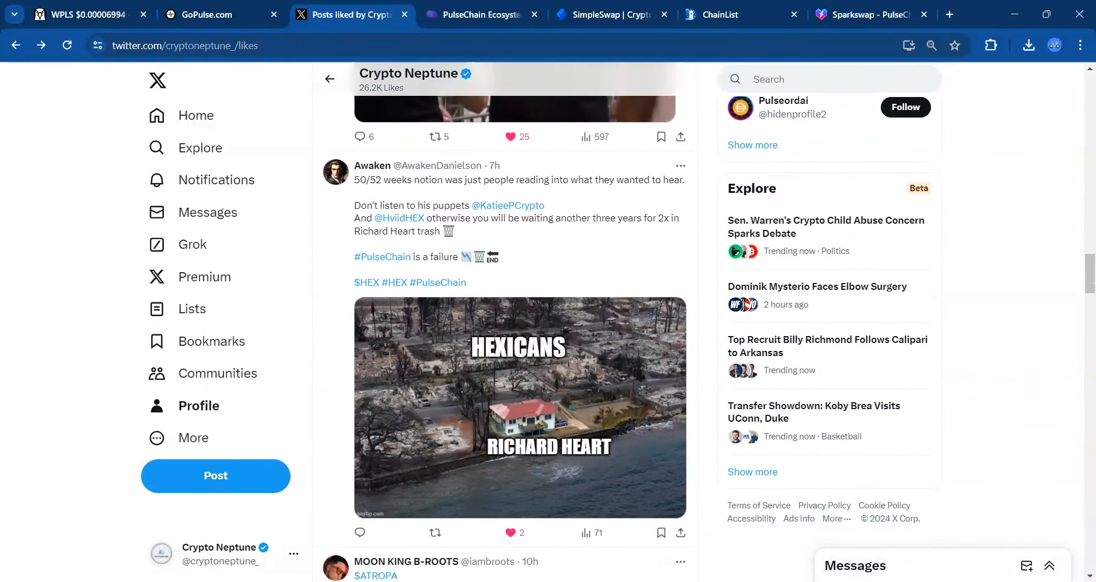
scroll(down, 3)
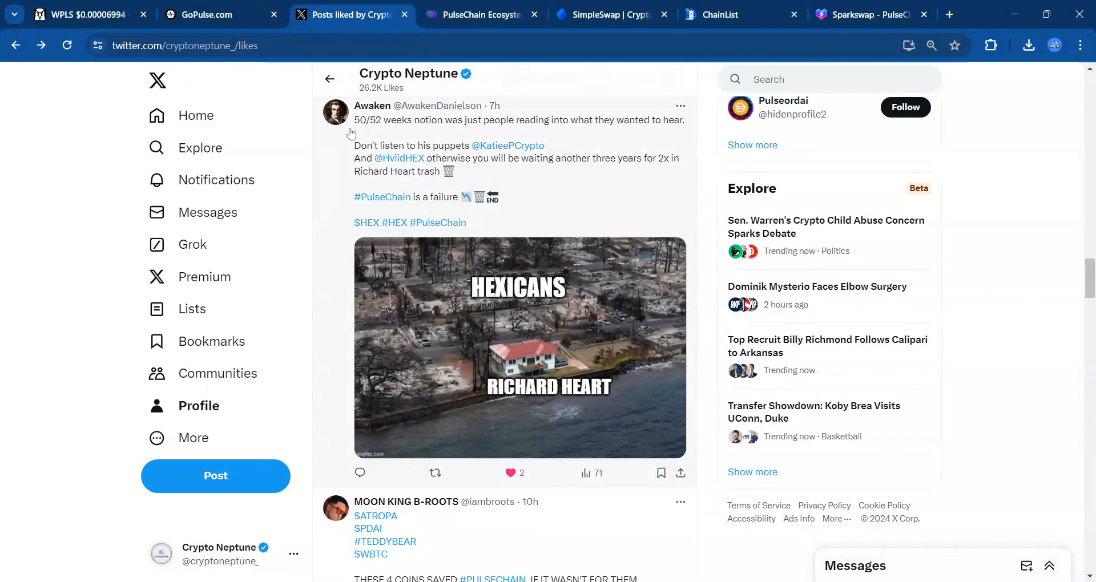
mouse_move(351, 135)
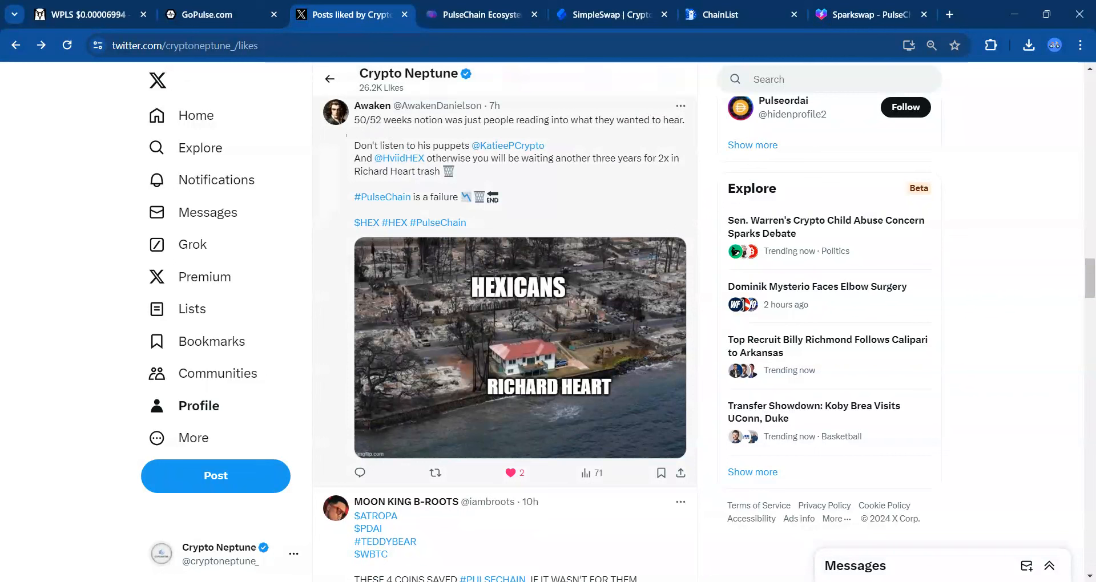
mouse_move(564, 206)
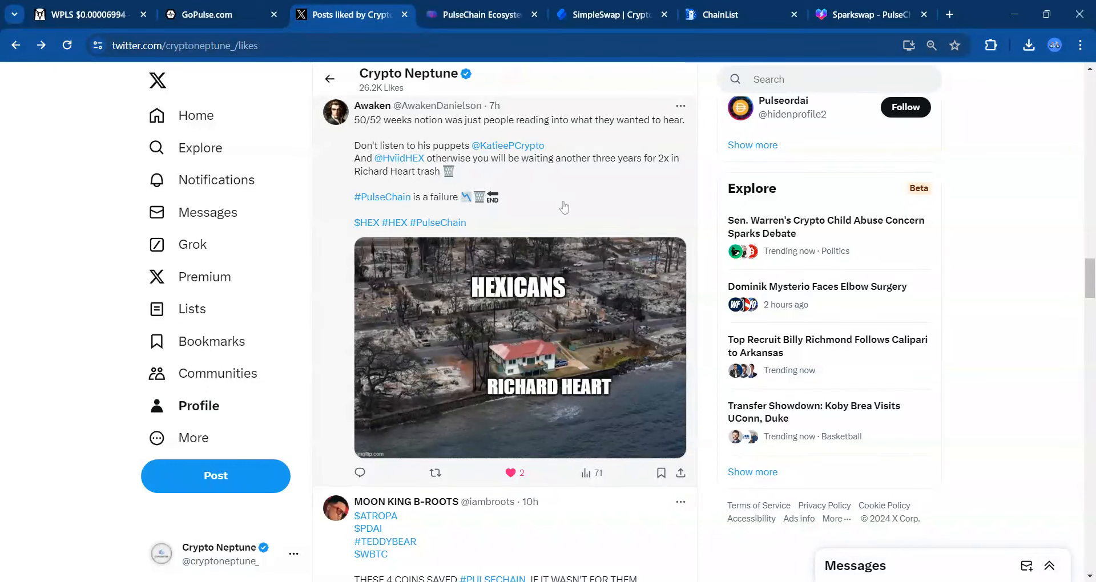
Read past the PulseChain posts, then switch to PulseCoinList's Ecosystem Map of 202 projects
scroll(down, 3)
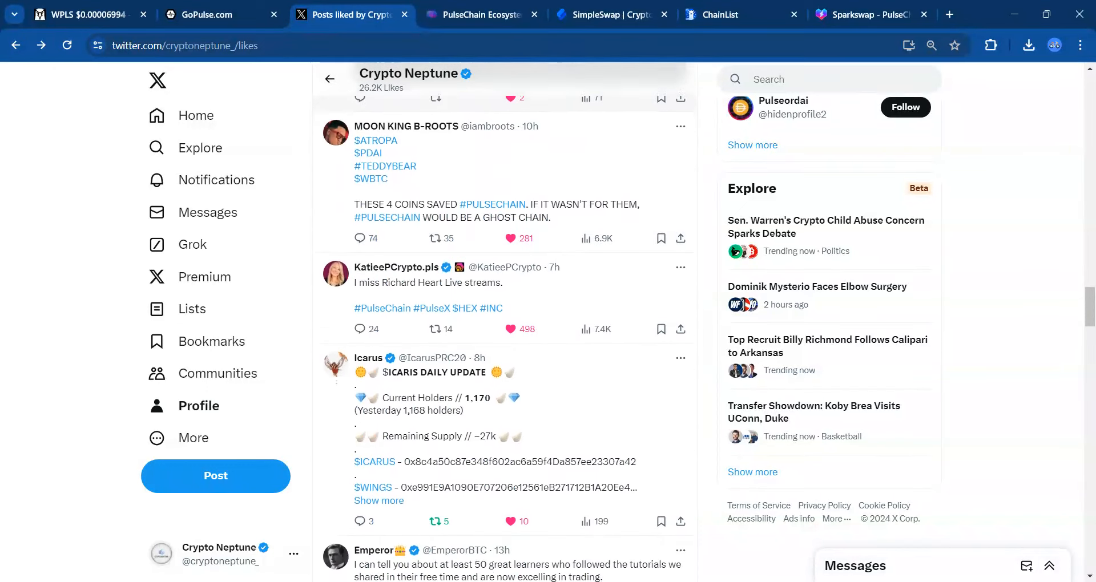
scroll(up, 3)
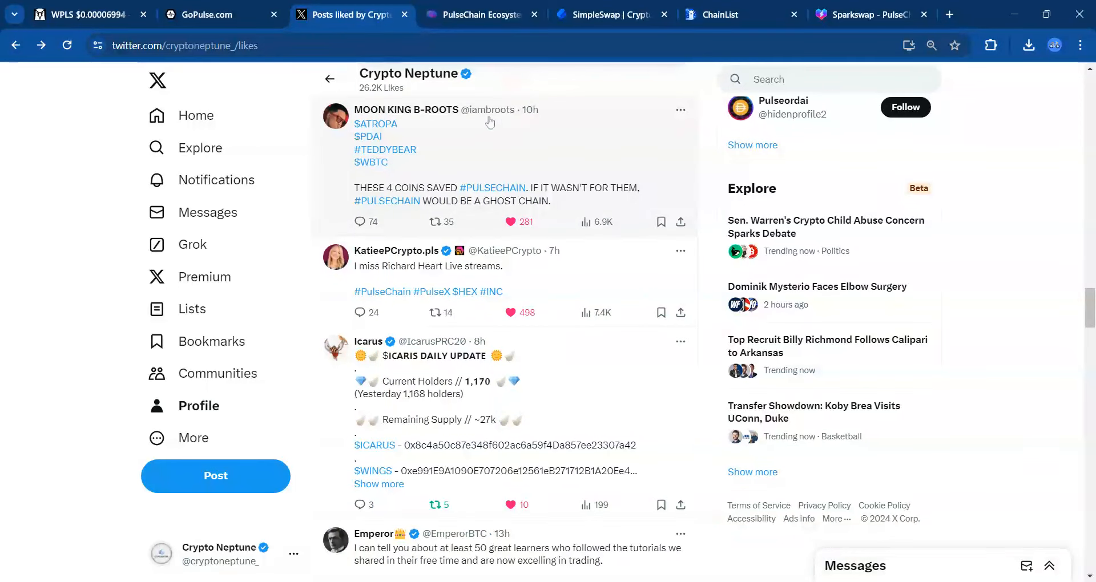
mouse_move(387, 200)
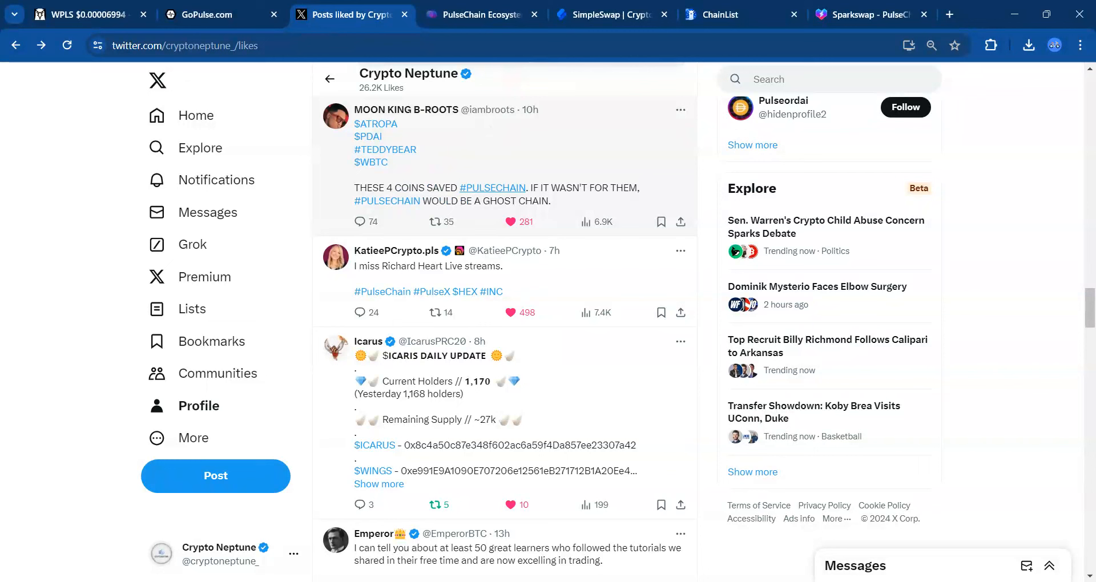
mouse_move(370, 162)
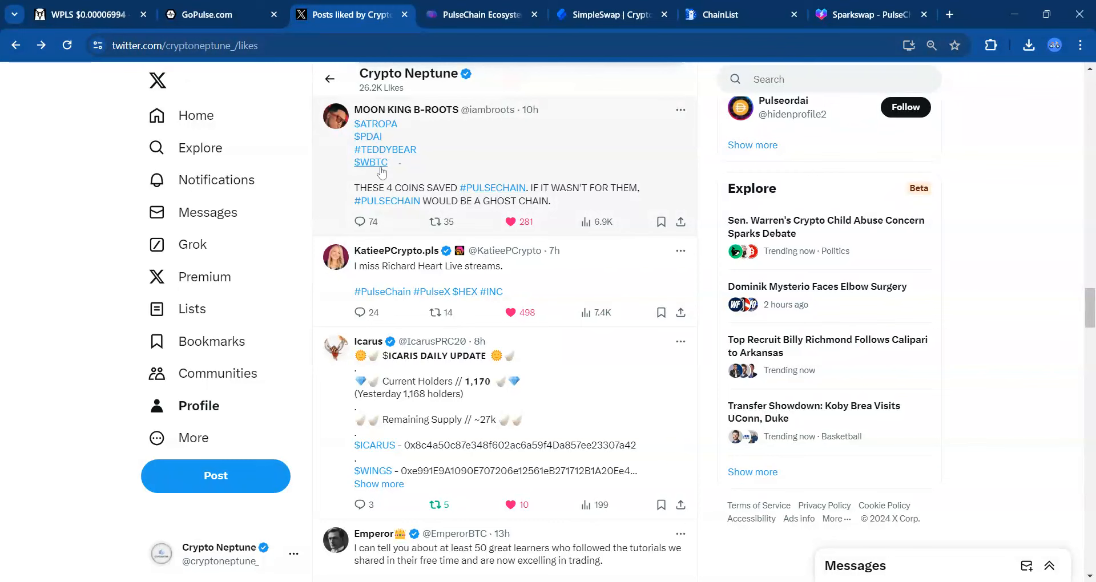
mouse_move(399, 168)
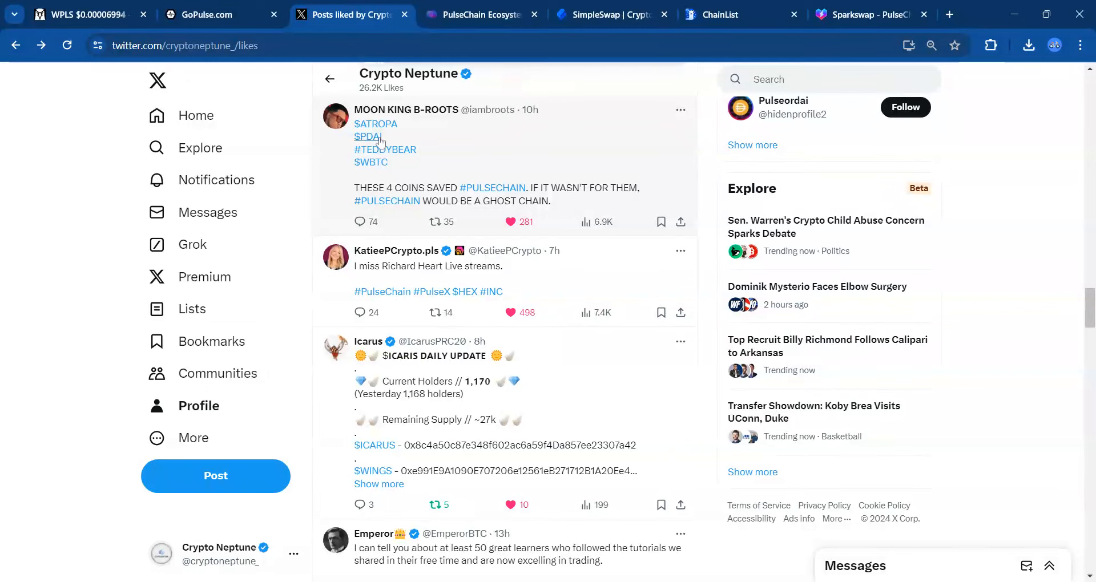
mouse_move(393, 172)
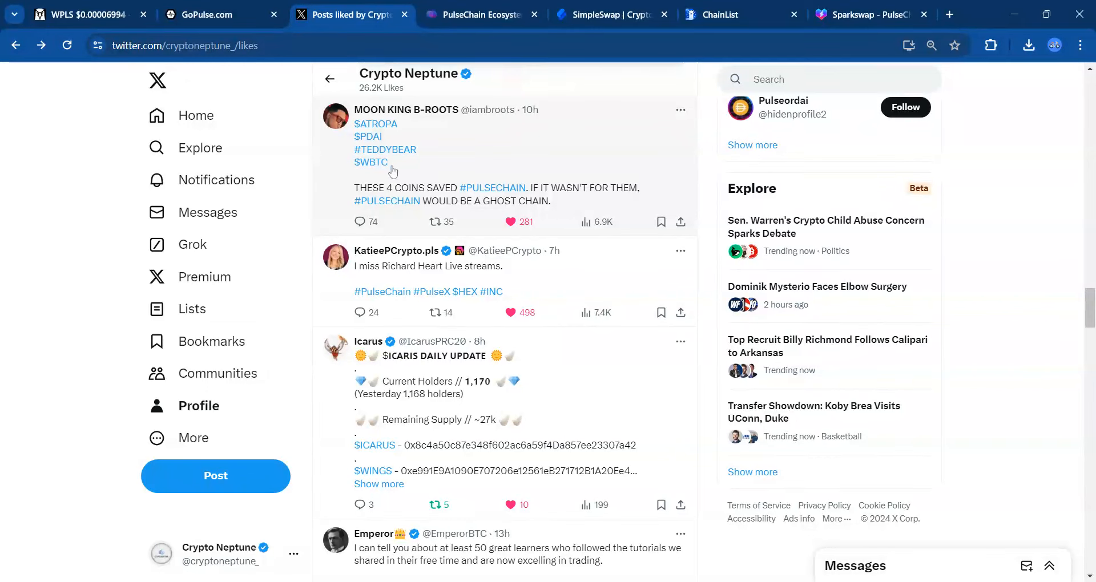
mouse_move(392, 172)
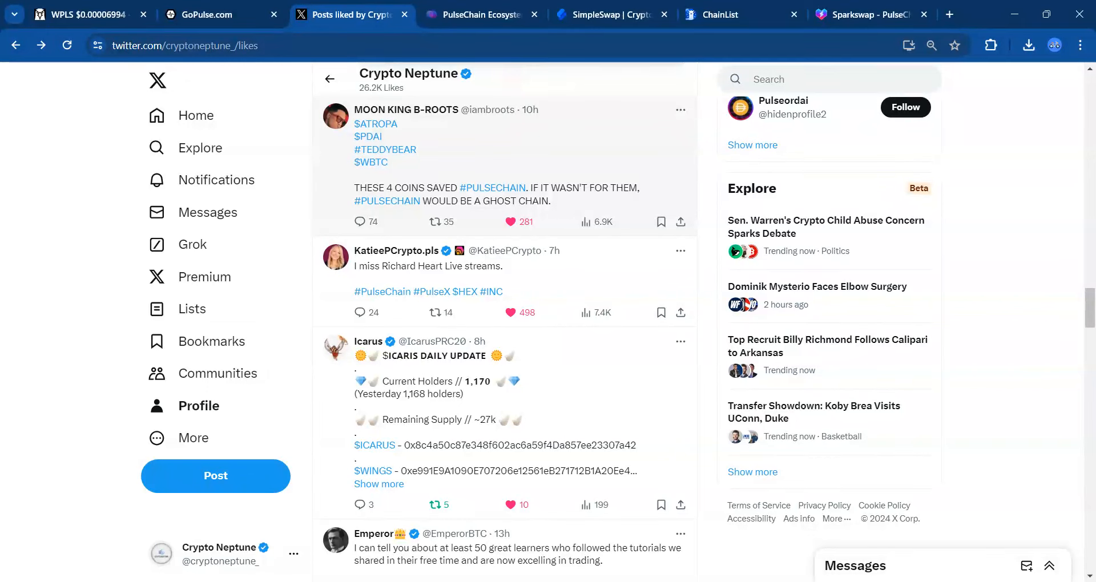
mouse_move(389, 288)
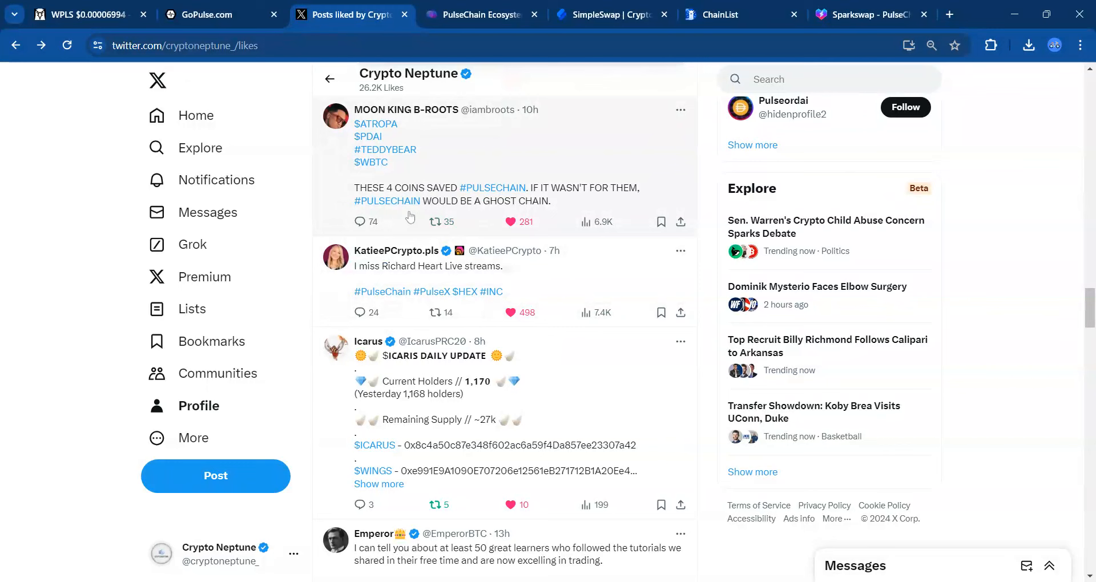
mouse_move(378, 283)
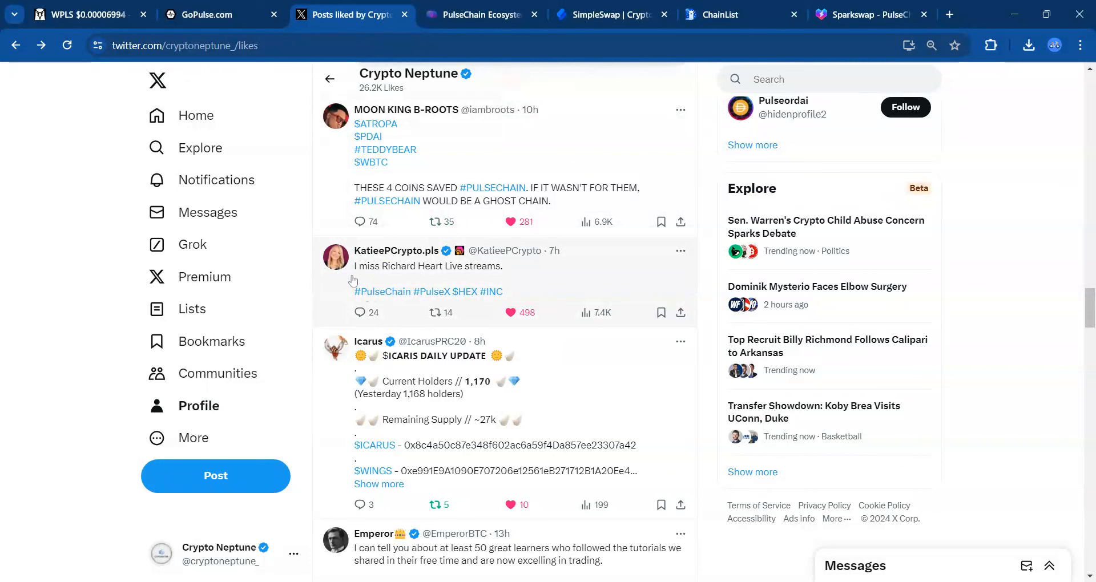
mouse_move(353, 280)
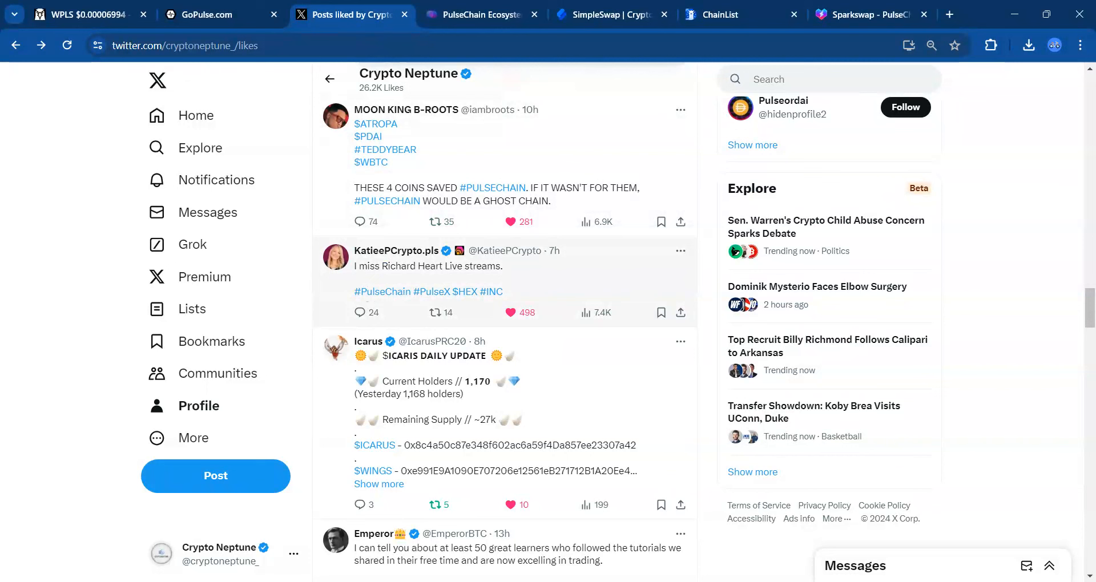
mouse_move(432, 279)
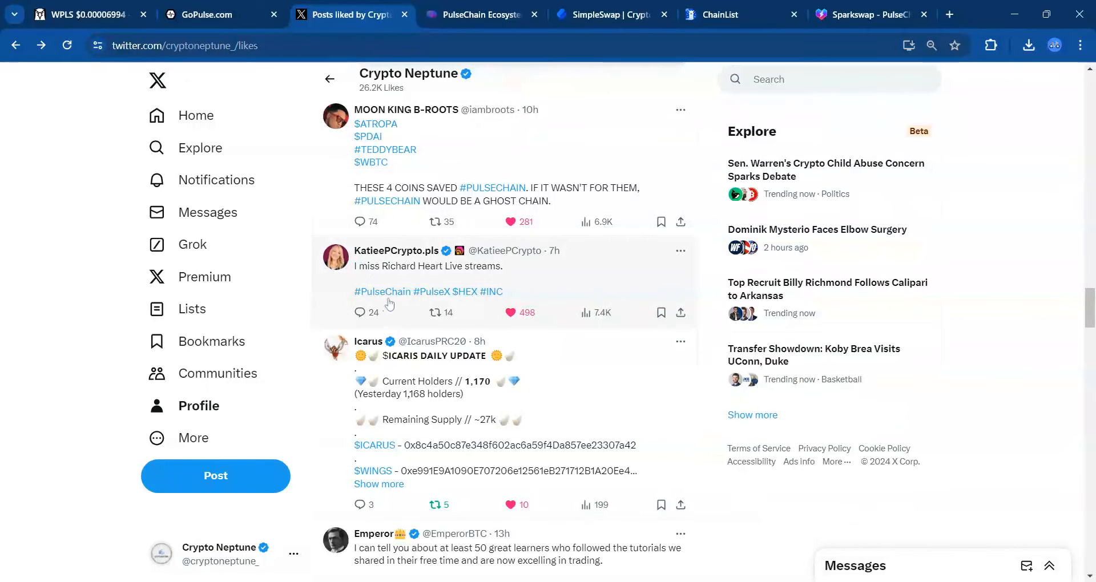
mouse_move(533, 256)
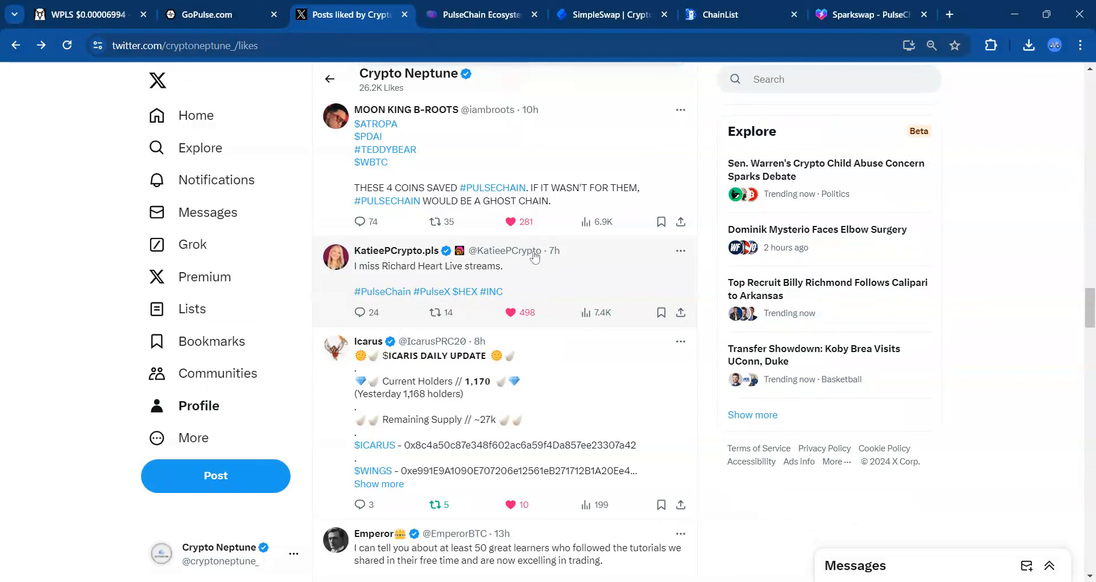
mouse_move(530, 267)
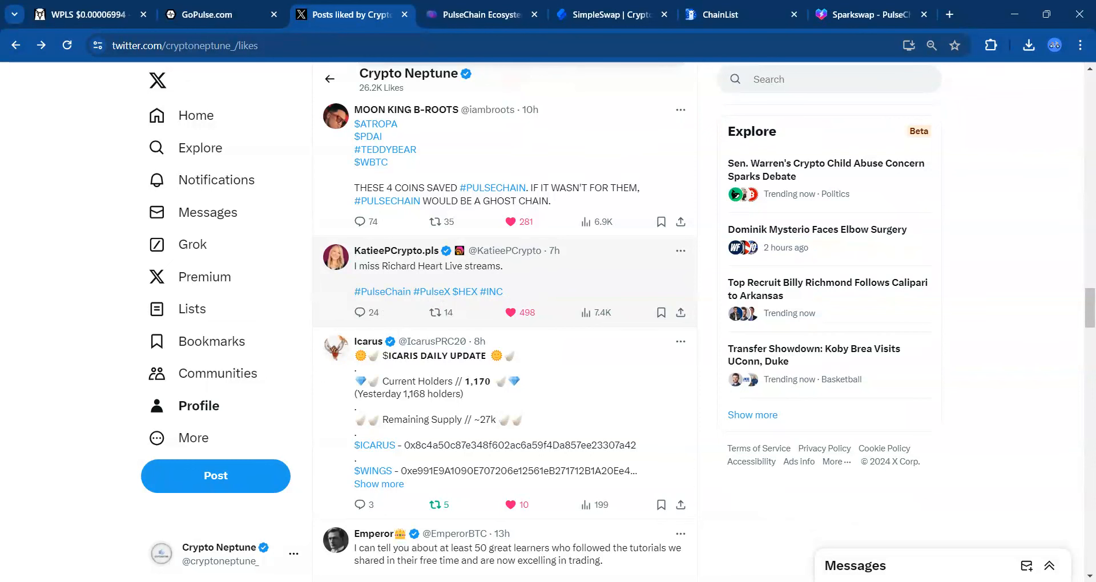
scroll(down, 3)
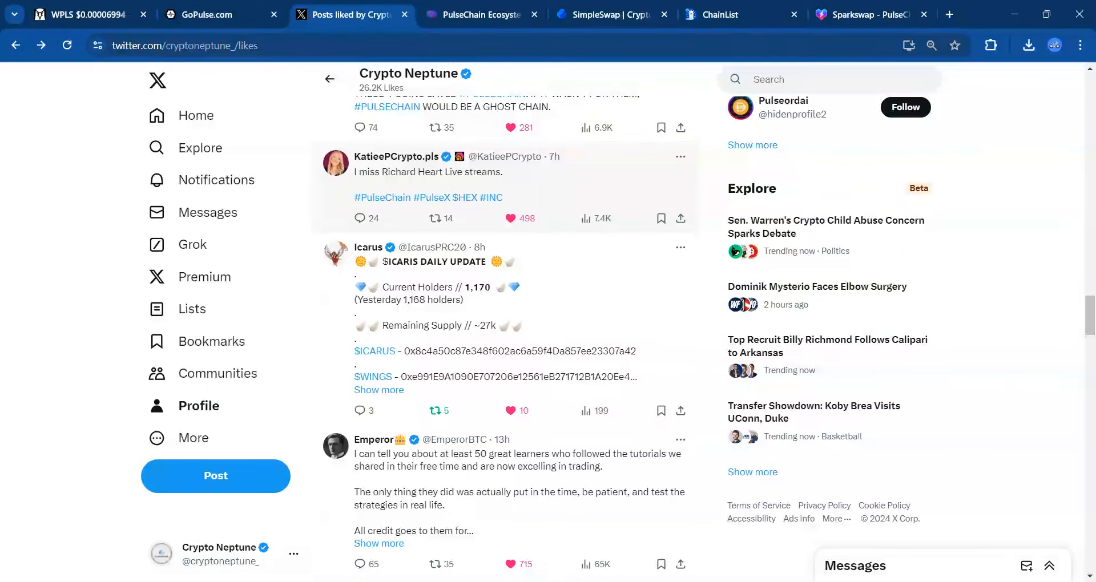
mouse_move(524, 320)
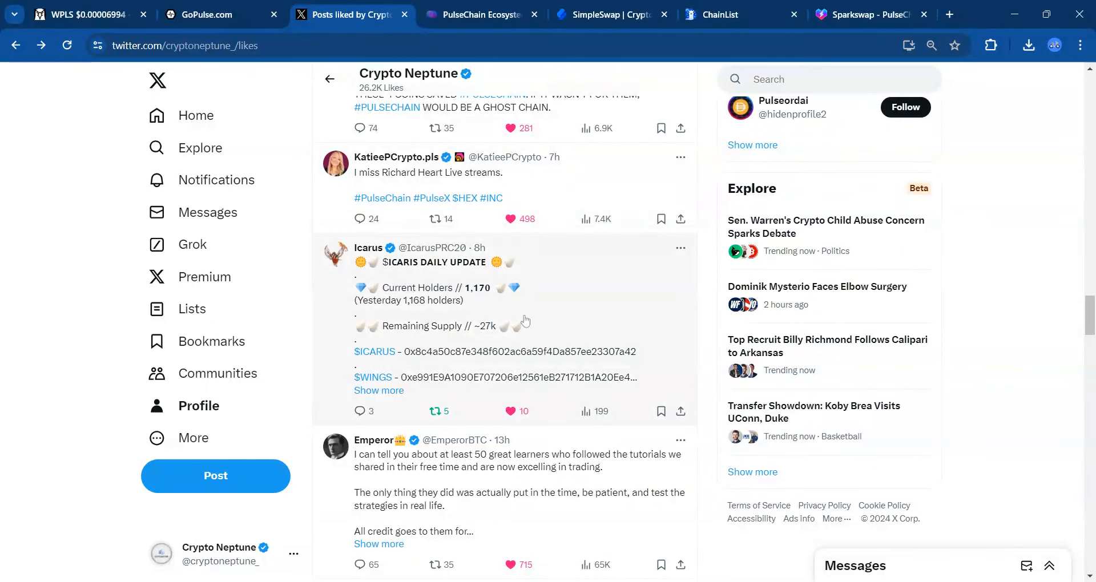
mouse_move(427, 267)
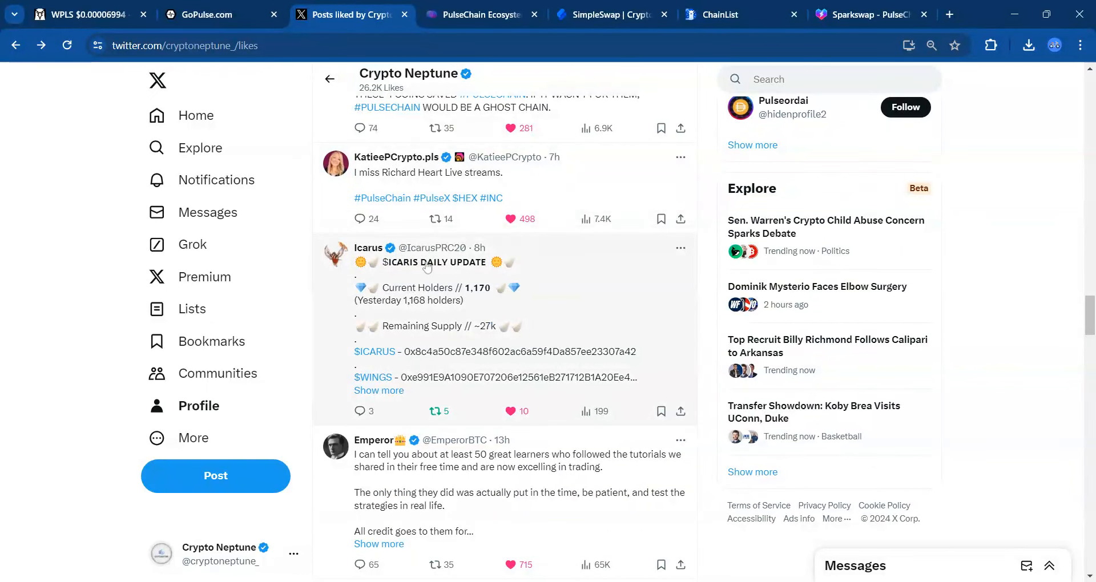
mouse_move(548, 315)
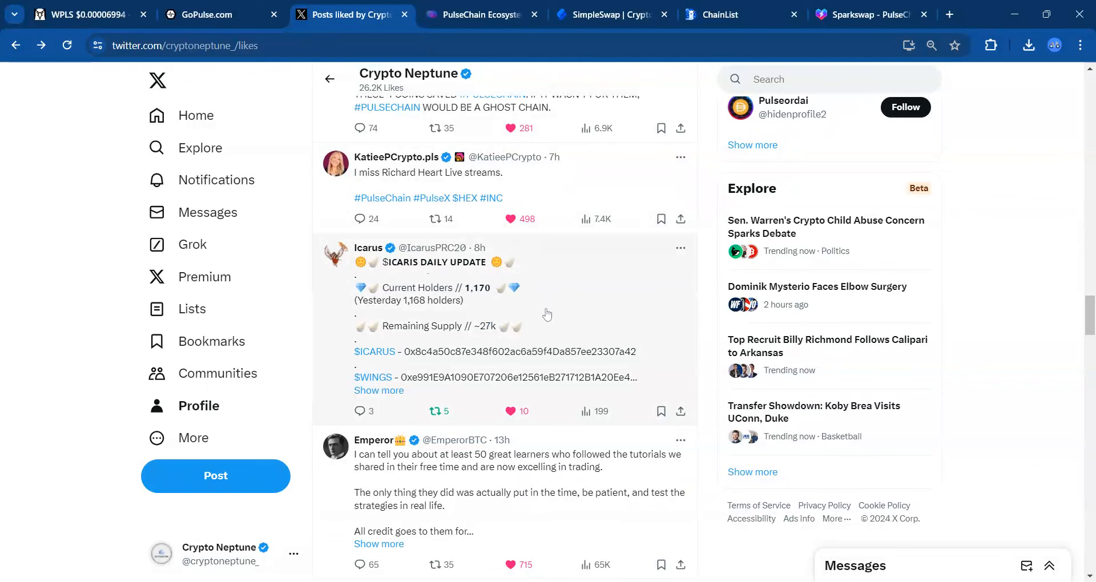
mouse_move(552, 384)
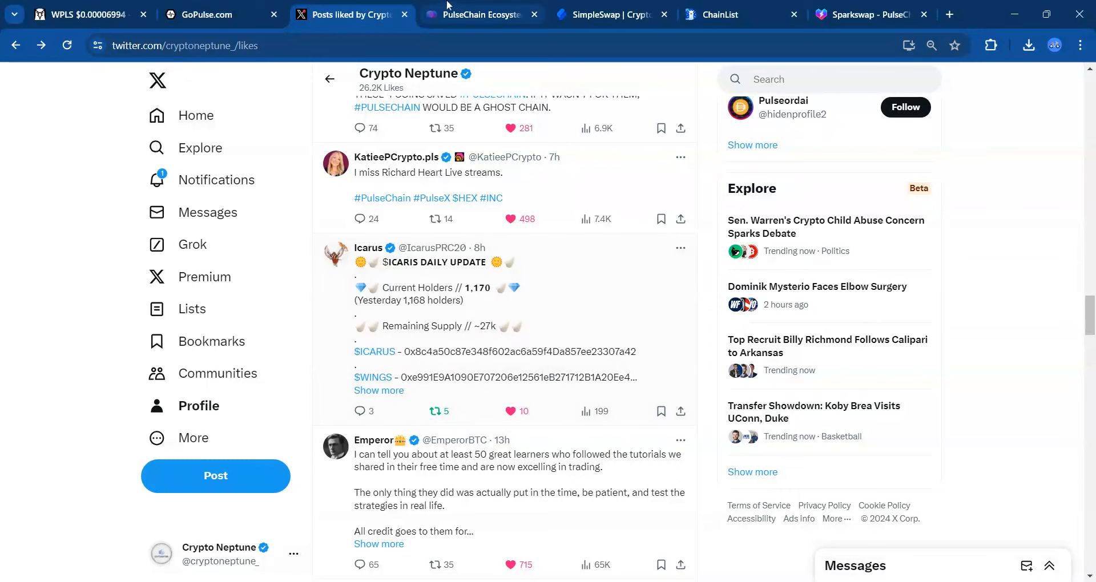
click(481, 14)
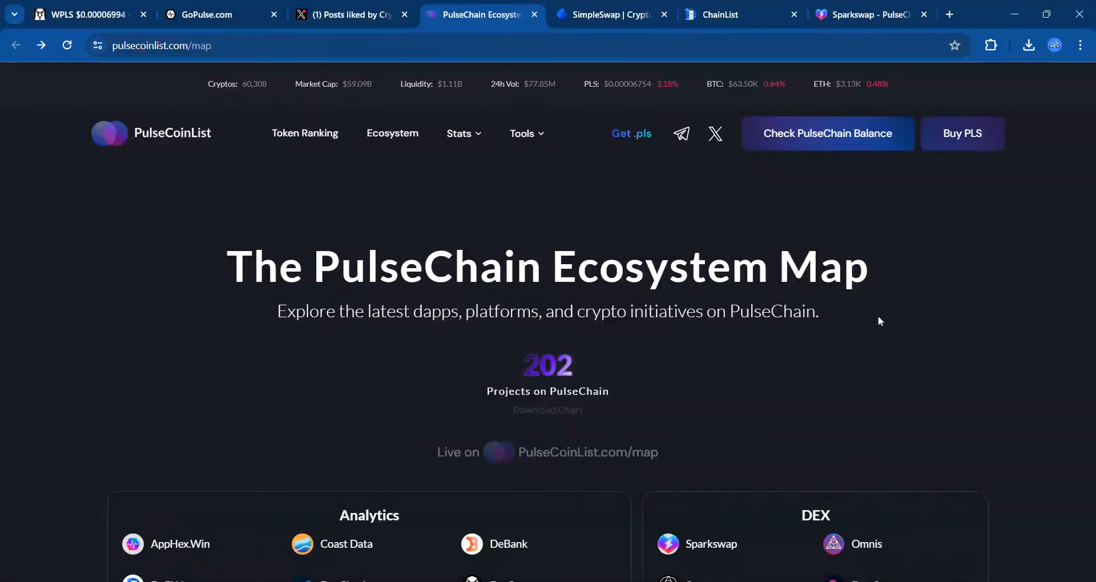
scroll(down, 3)
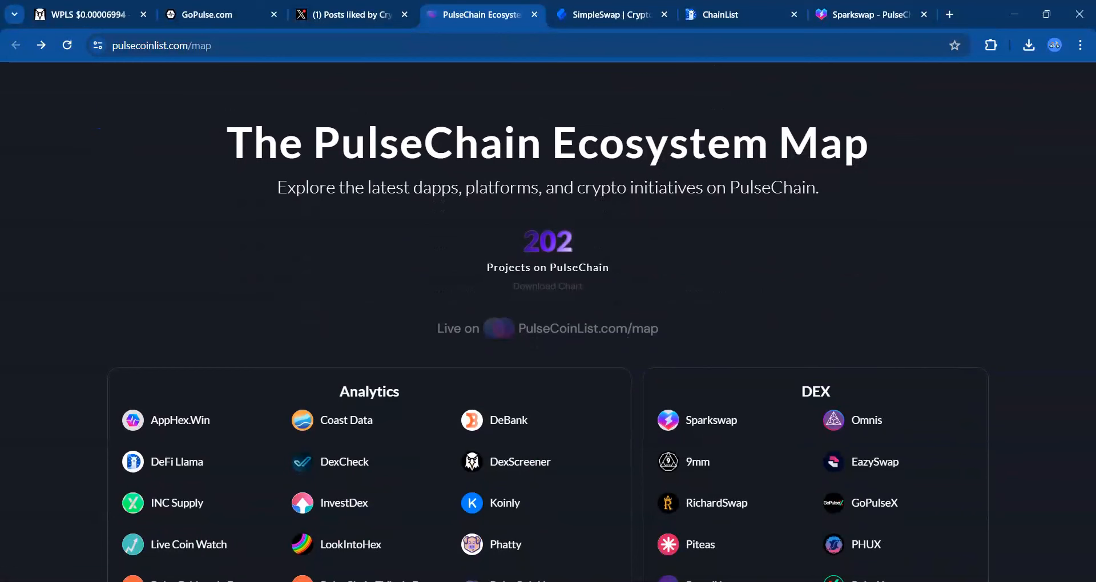
scroll(down, 3)
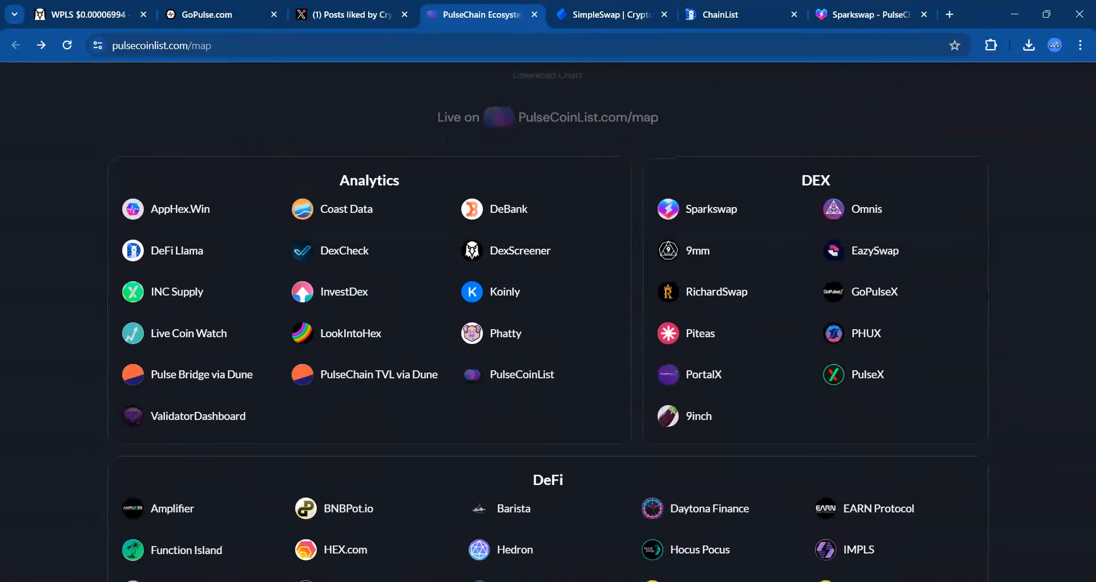
scroll(down, 3)
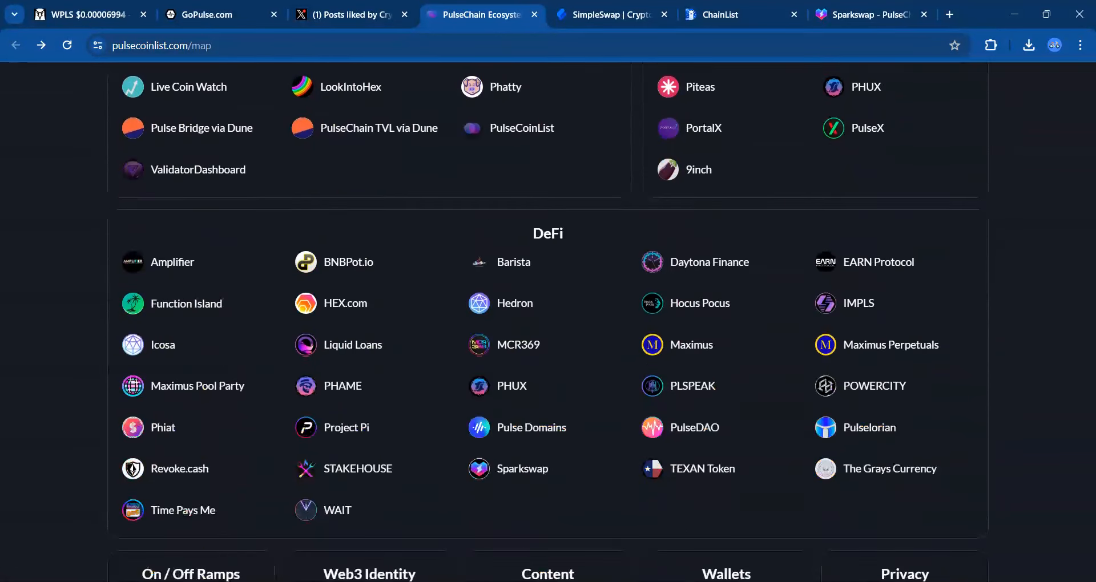
scroll(up, 3)
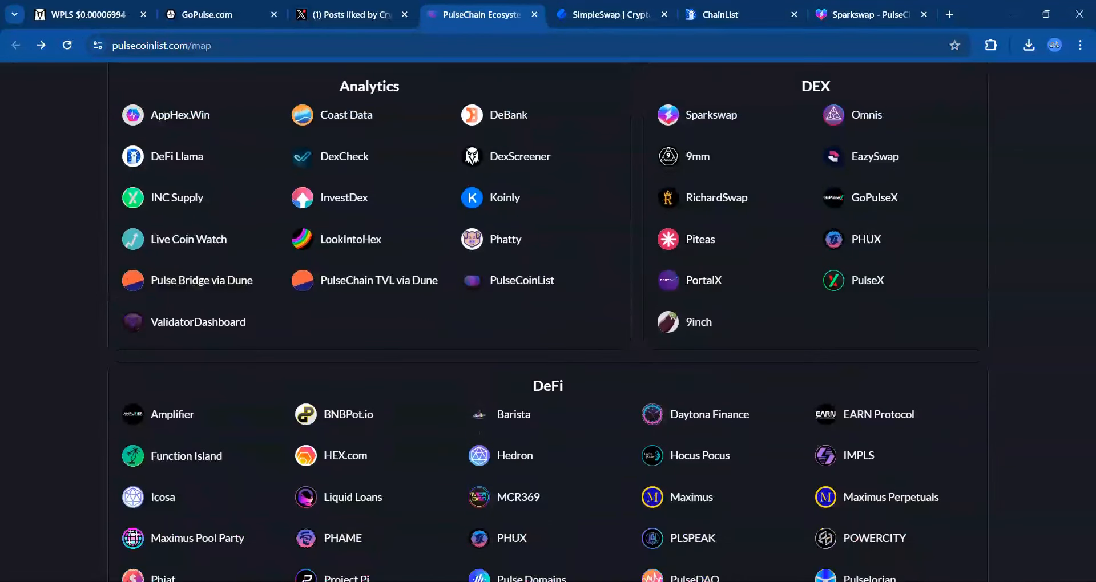
scroll(down, 3)
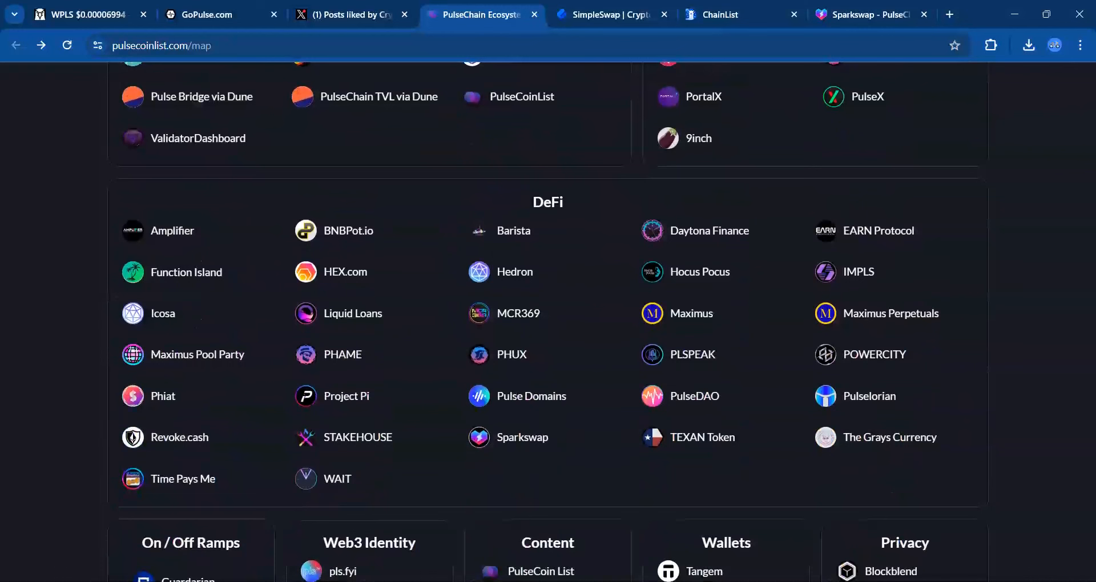
scroll(down, 3)
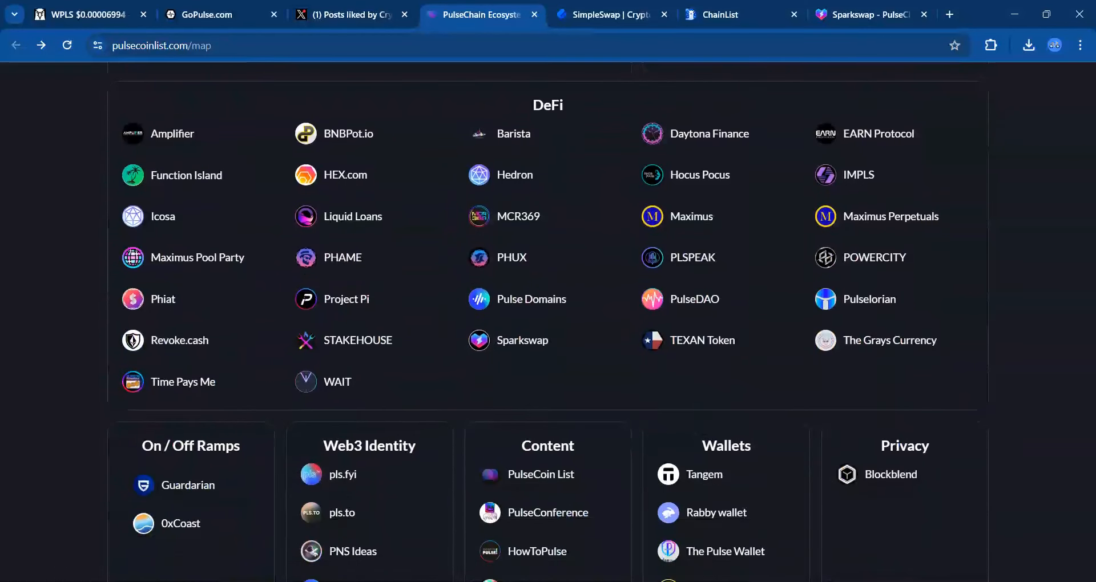
scroll(down, 3)
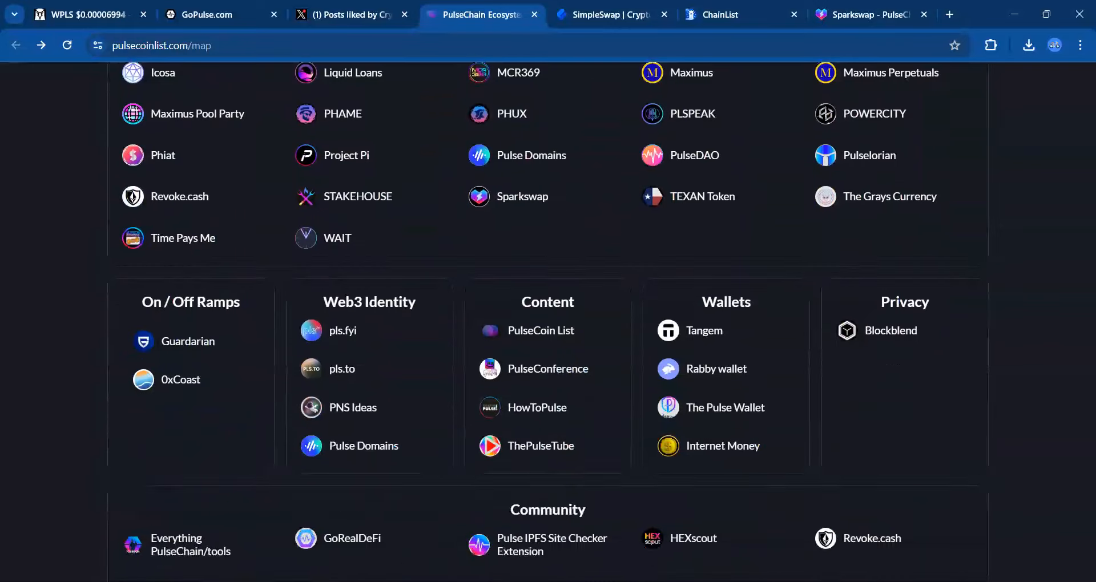
scroll(down, 3)
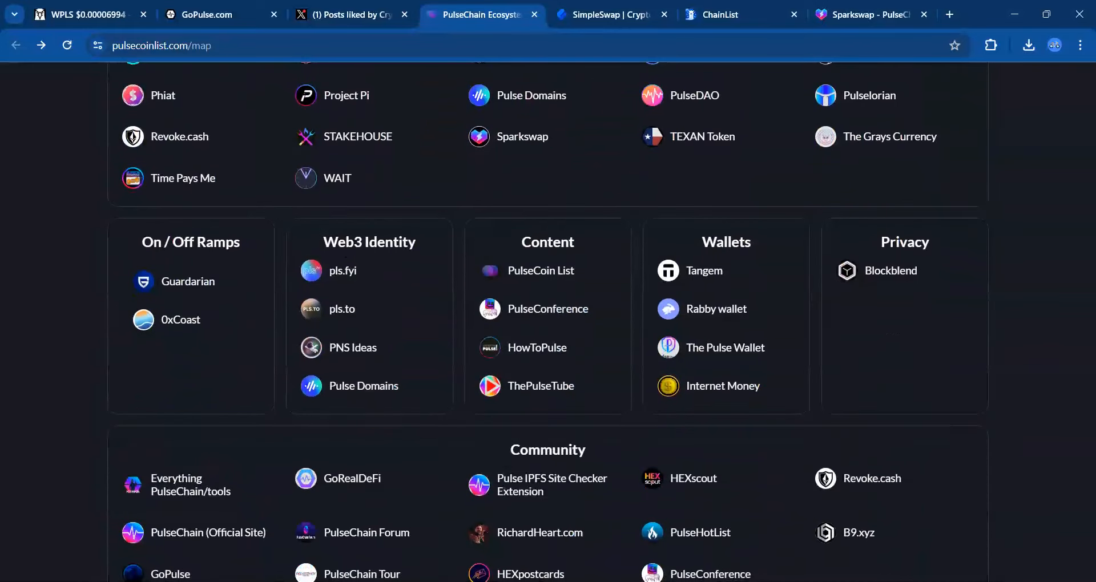
scroll(down, 3)
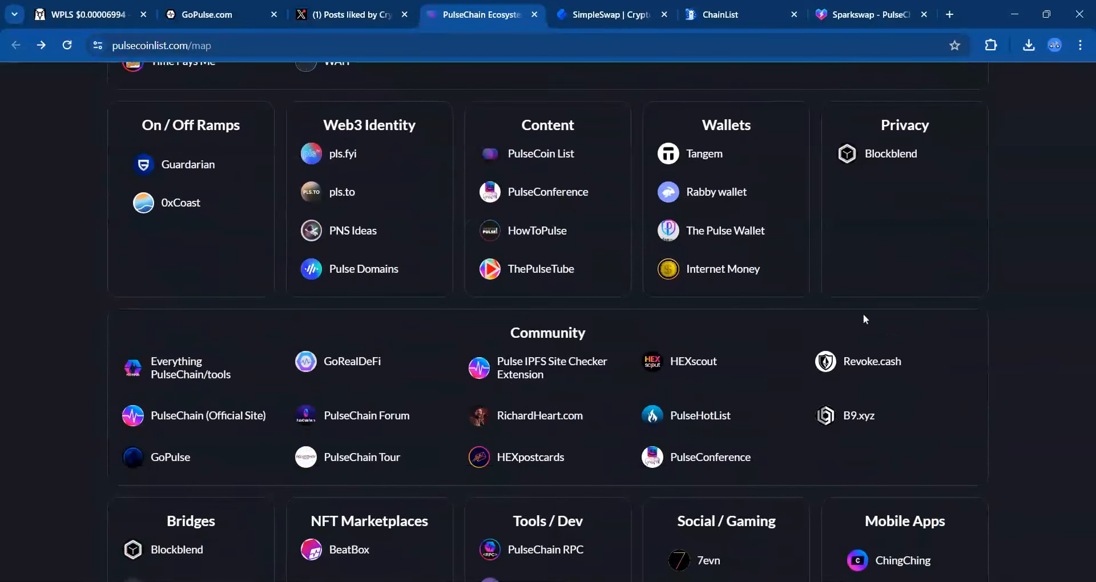
mouse_move(183, 221)
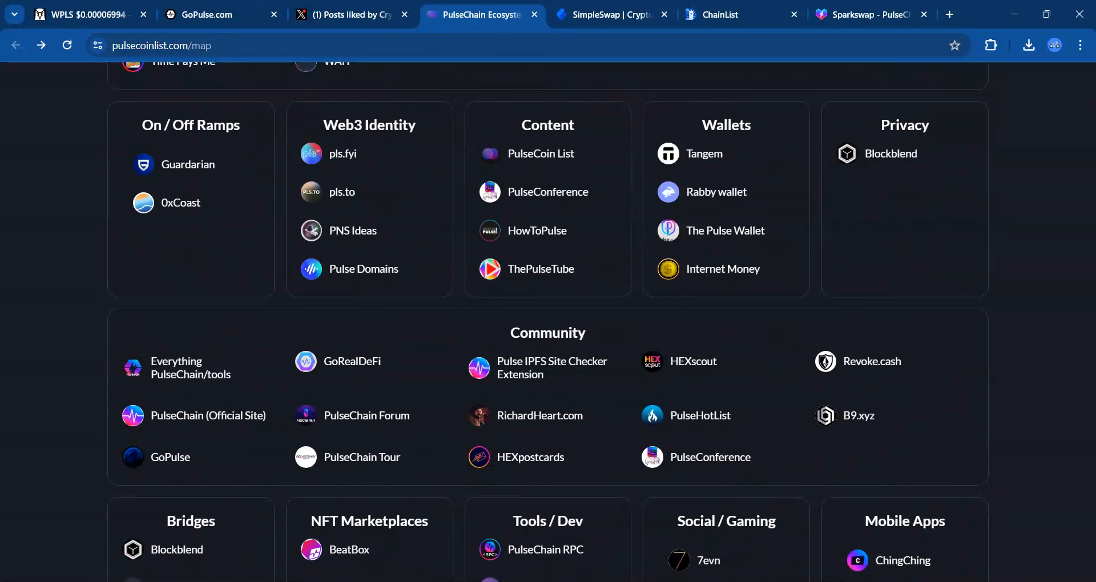
mouse_move(409, 225)
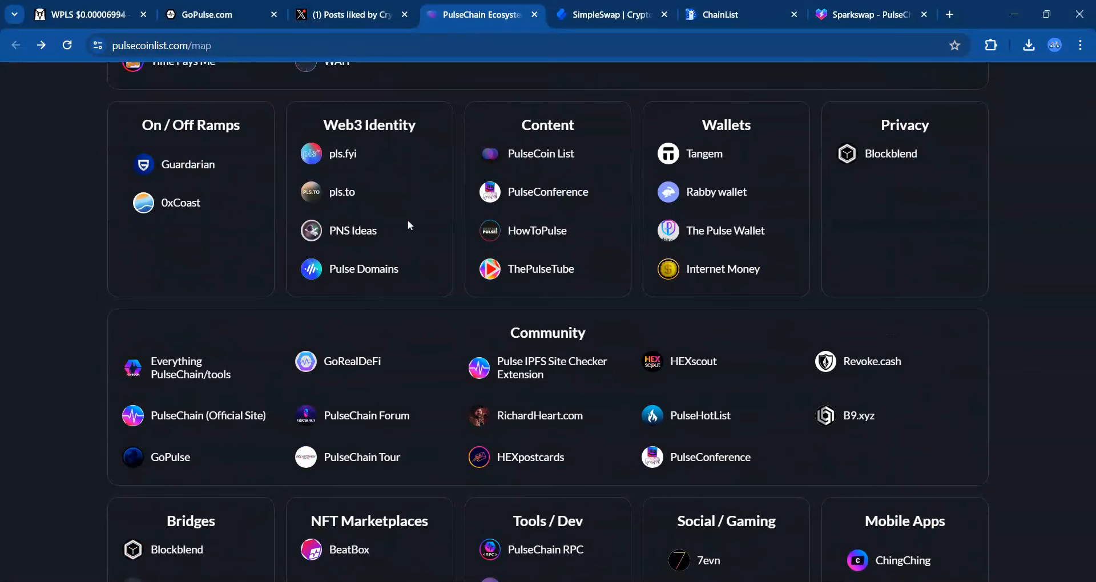
scroll(down, 3)
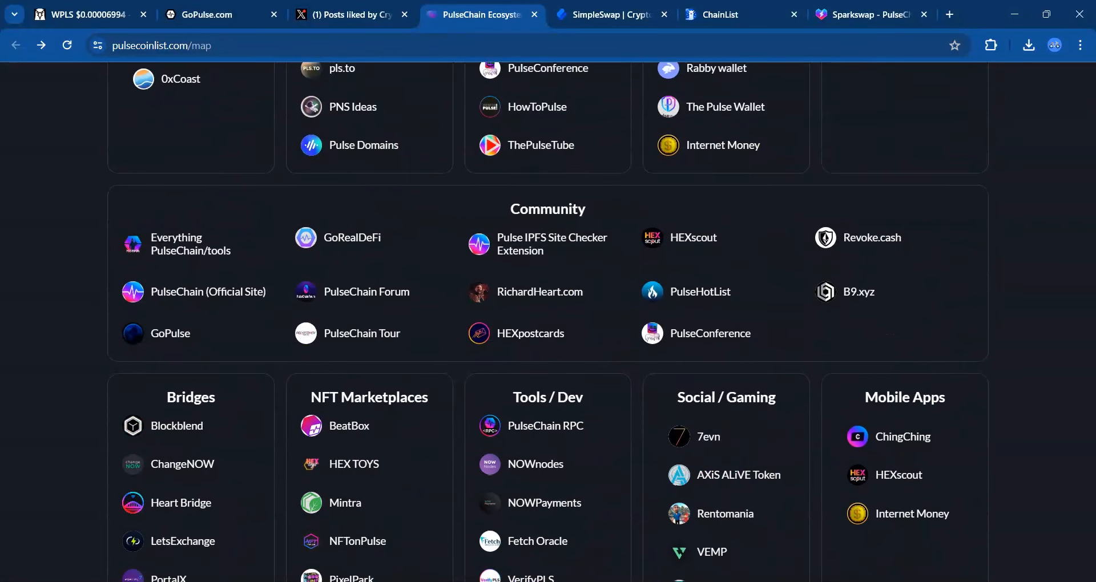
scroll(up, 3)
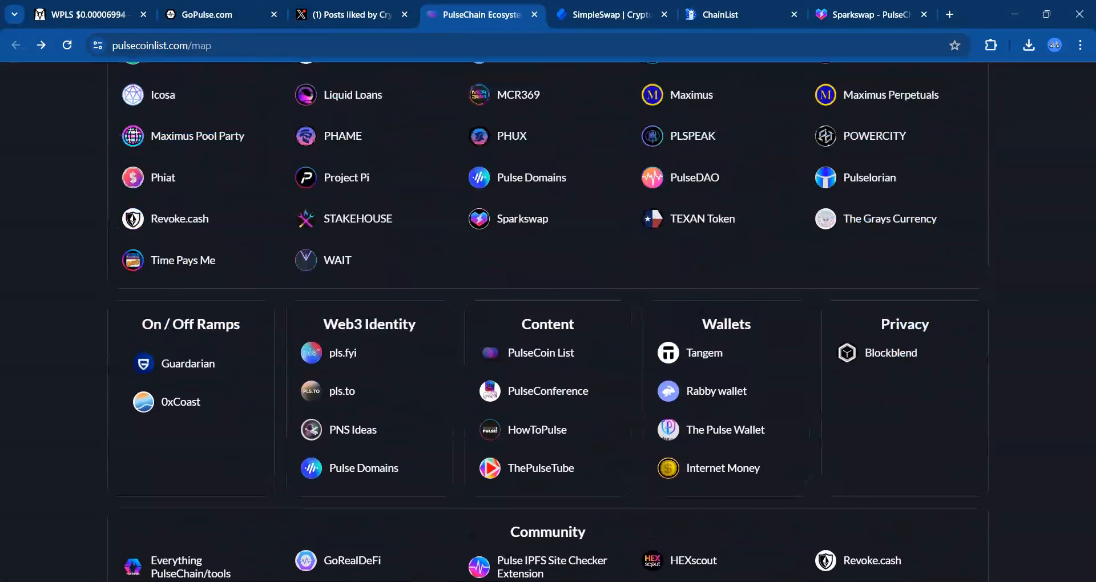
scroll(up, 3)
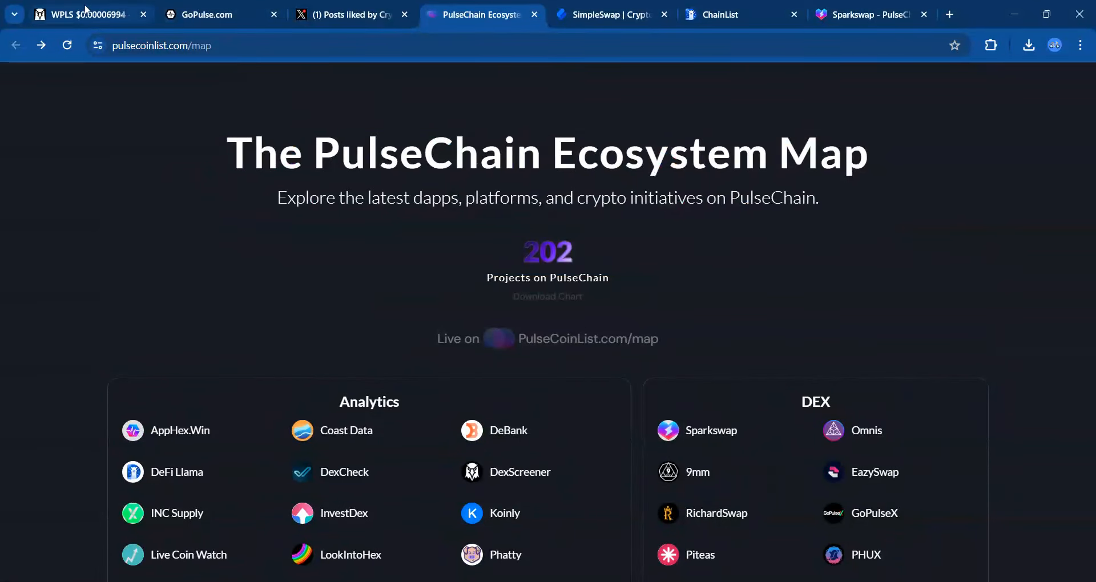
Return to X from the DEX Screener WPLS chart and browse your profile's Following list
click(84, 14)
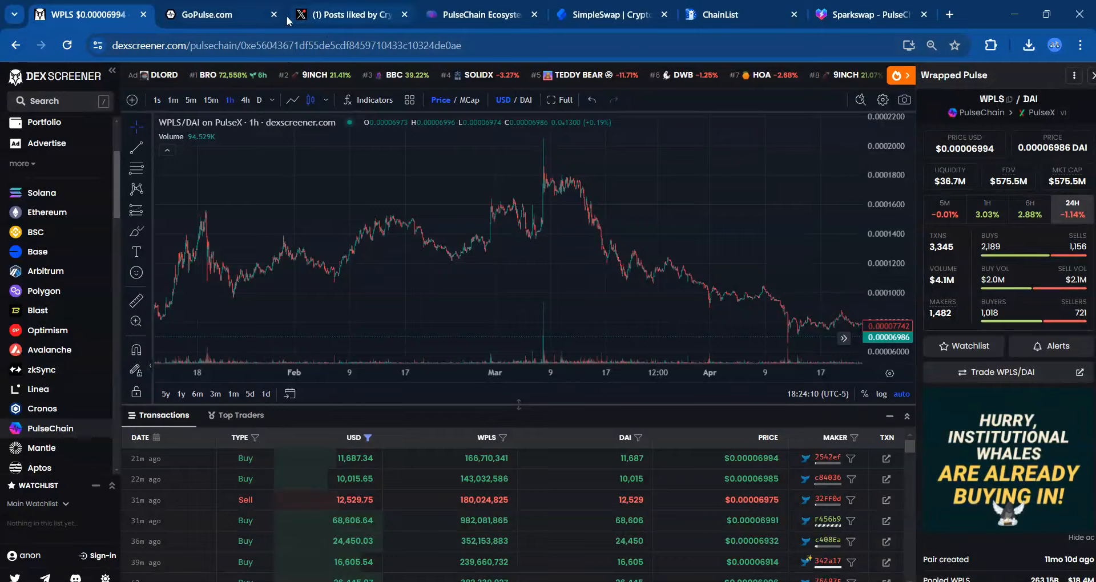
click(348, 13)
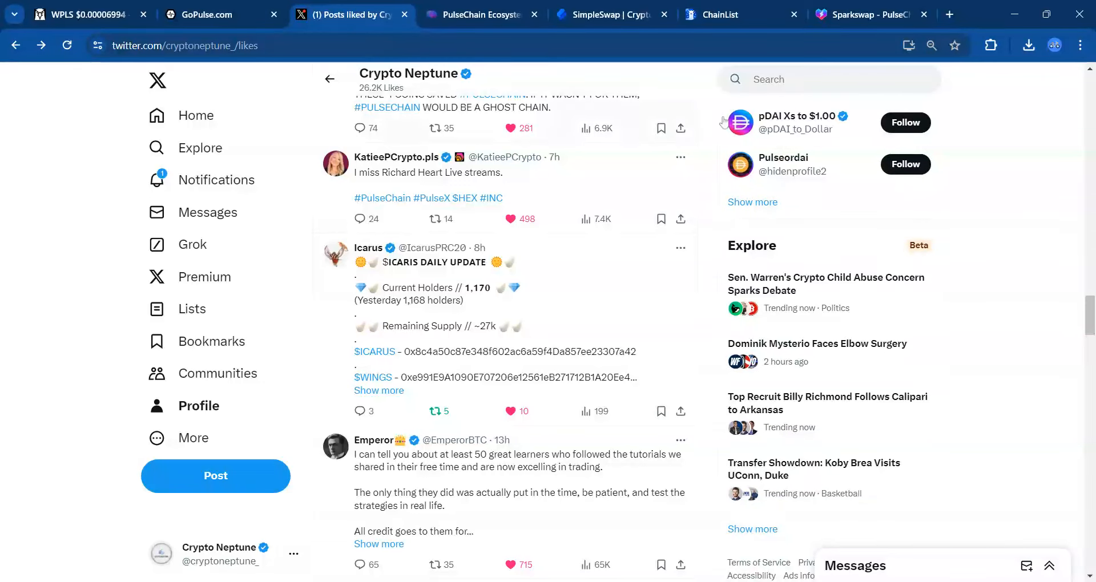
click(828, 78)
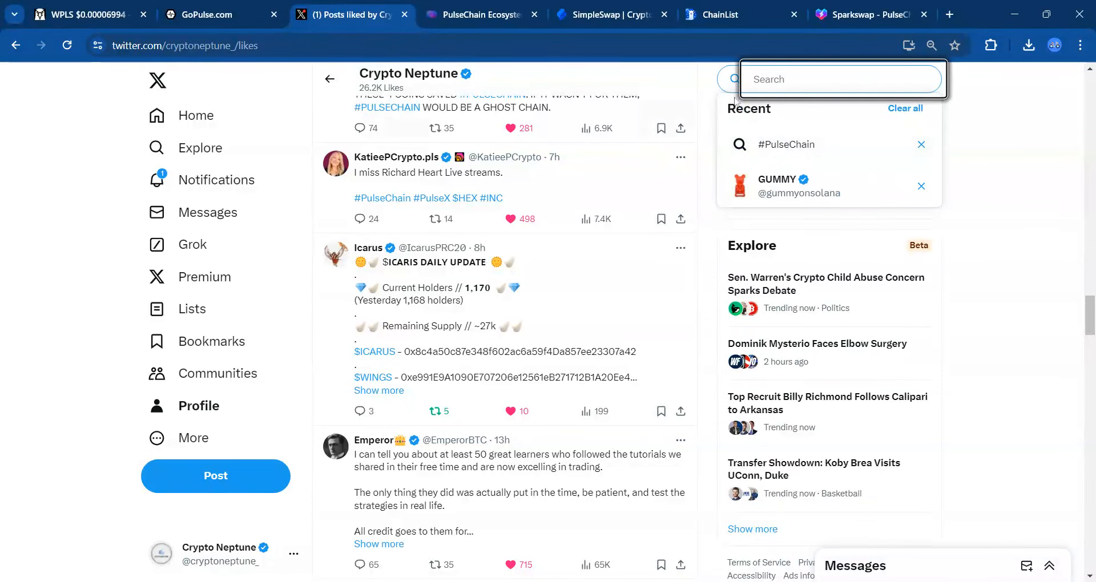
mouse_move(213, 393)
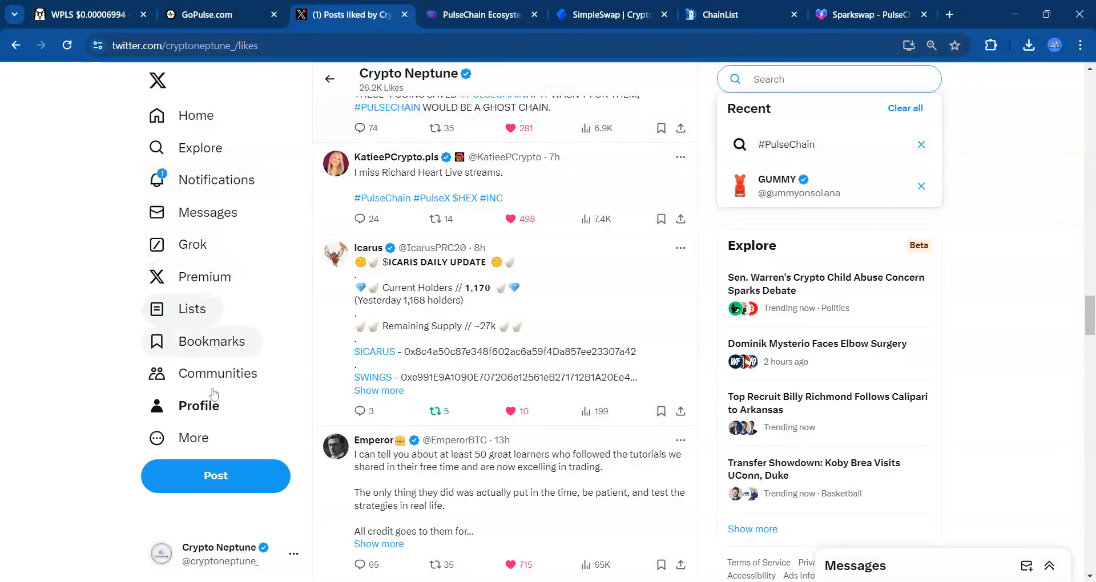
click(199, 406)
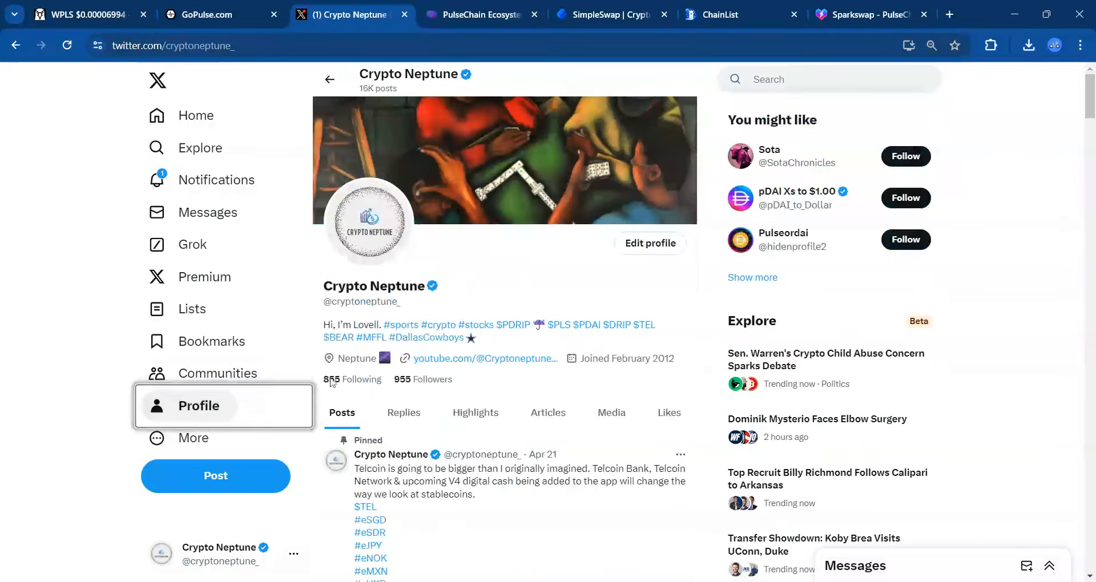
click(342, 379)
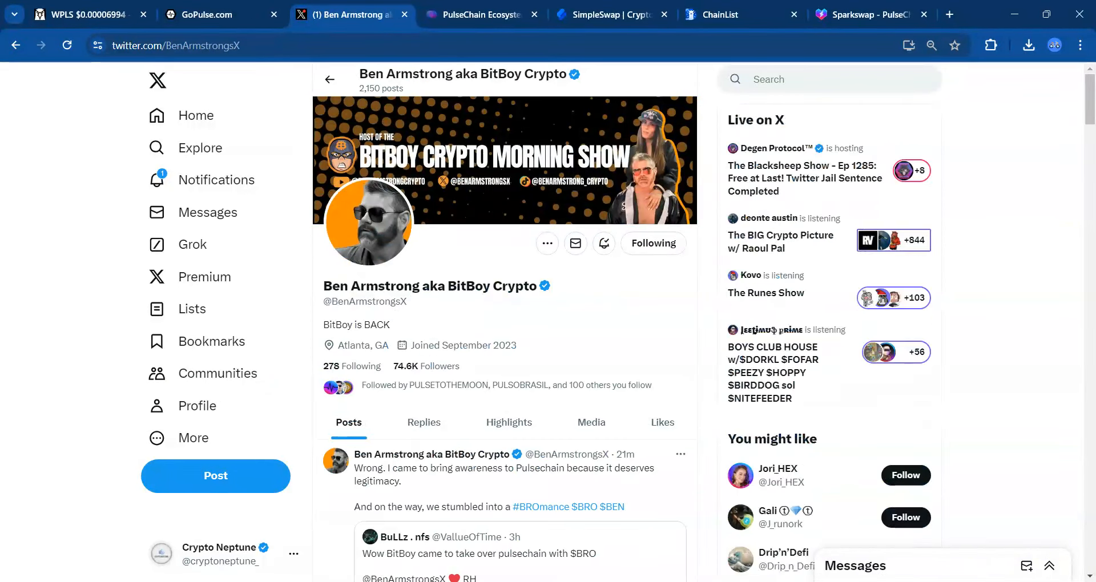
scroll(down, 3)
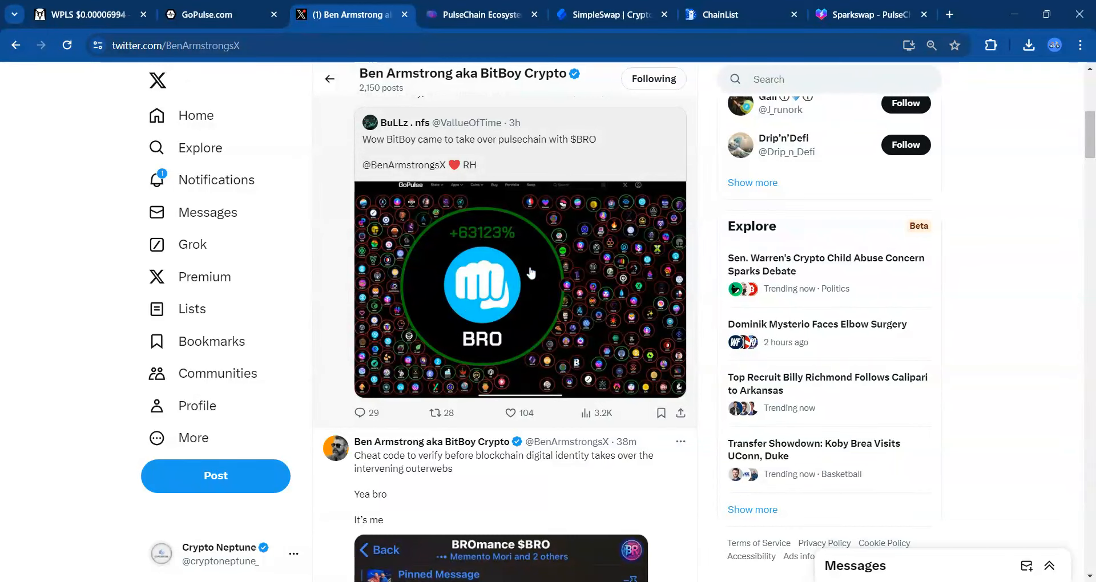
mouse_move(532, 320)
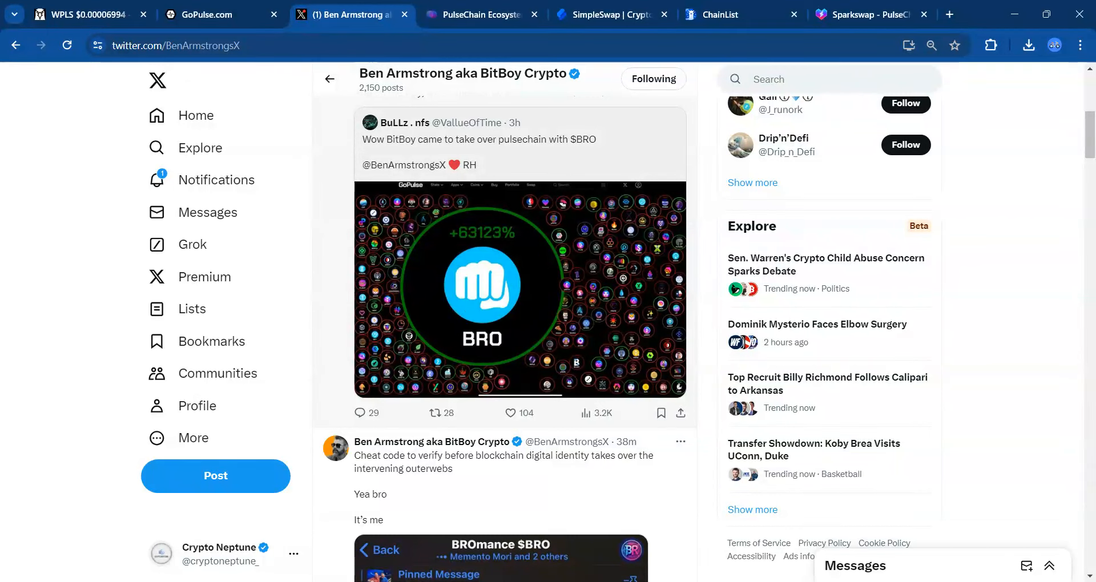
scroll(up, 3)
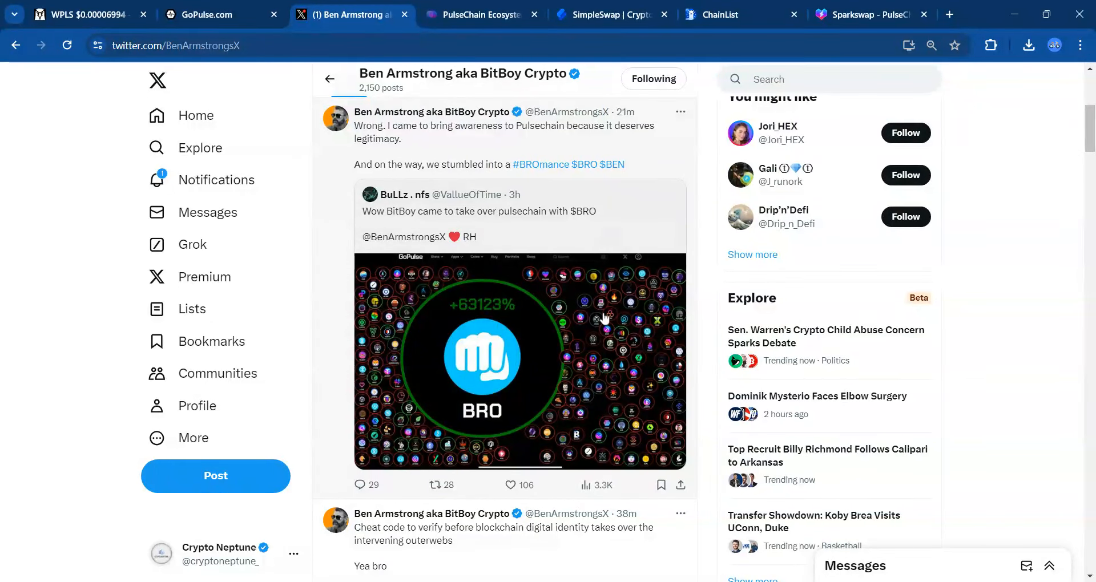
mouse_move(530, 411)
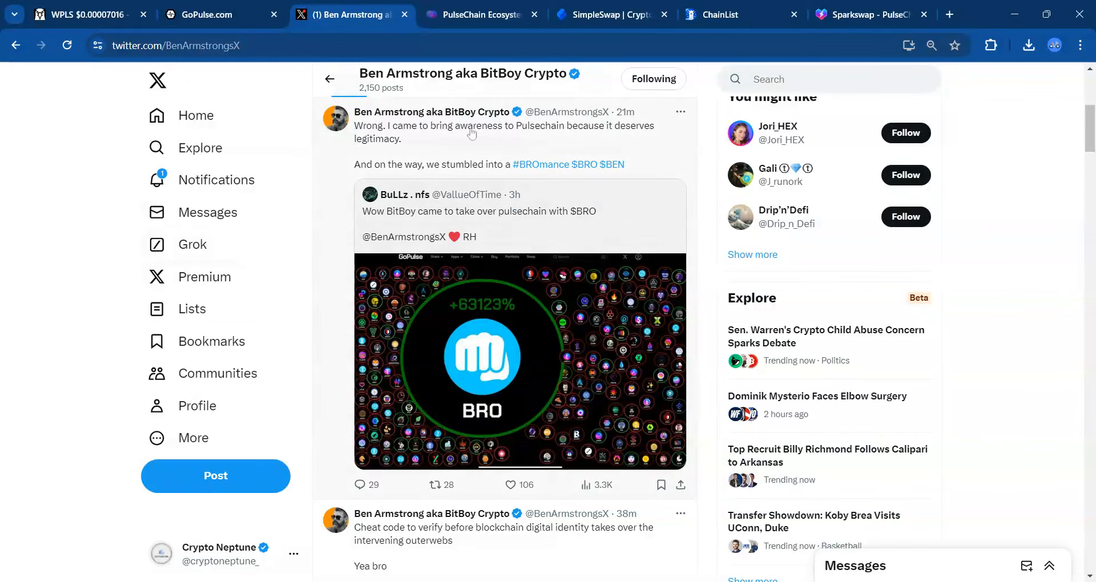
click(434, 484)
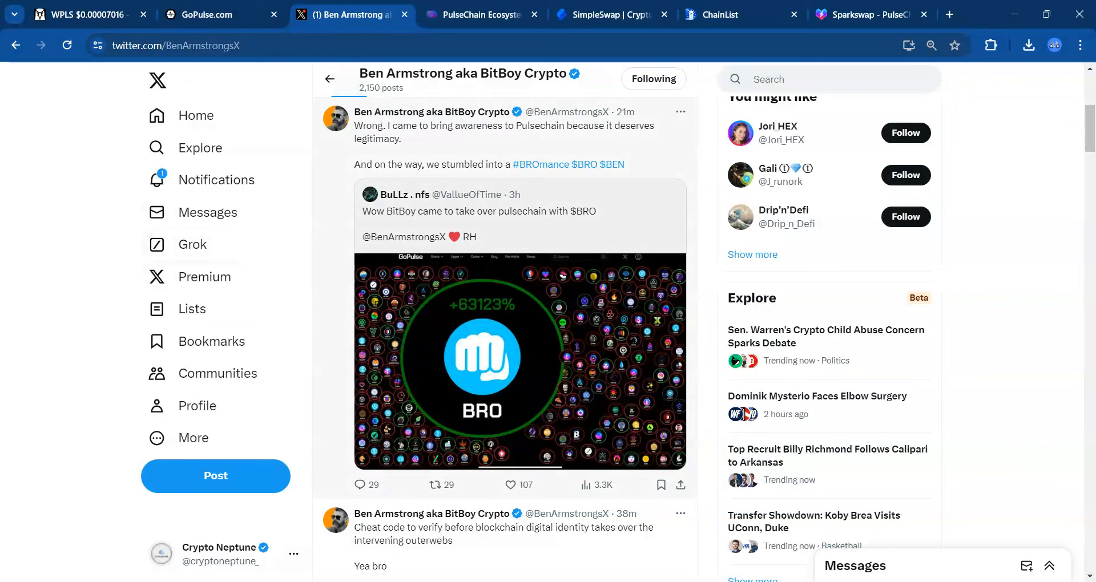
click(359, 484)
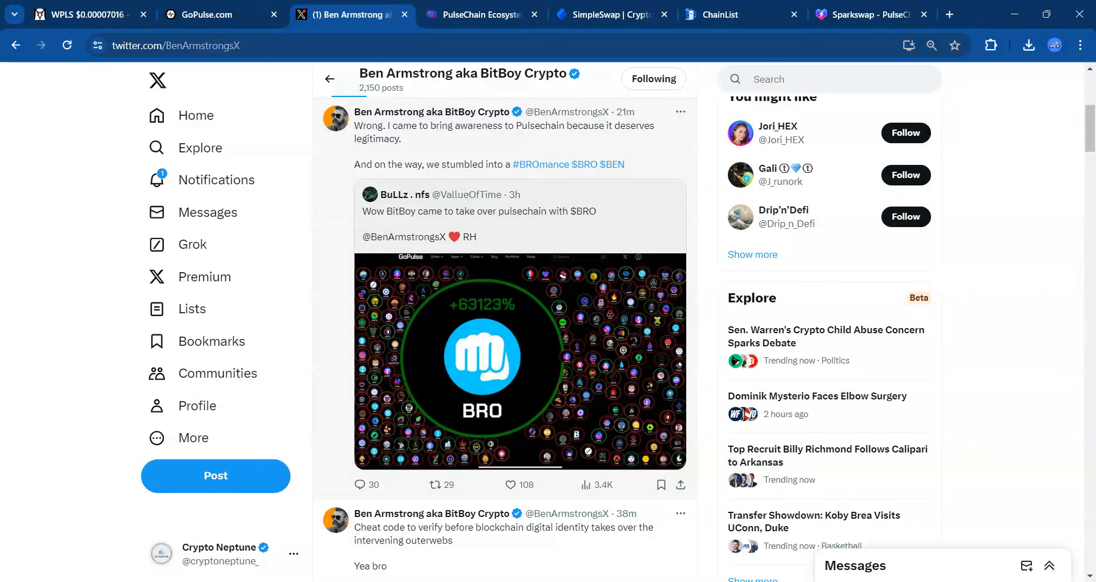
click(435, 485)
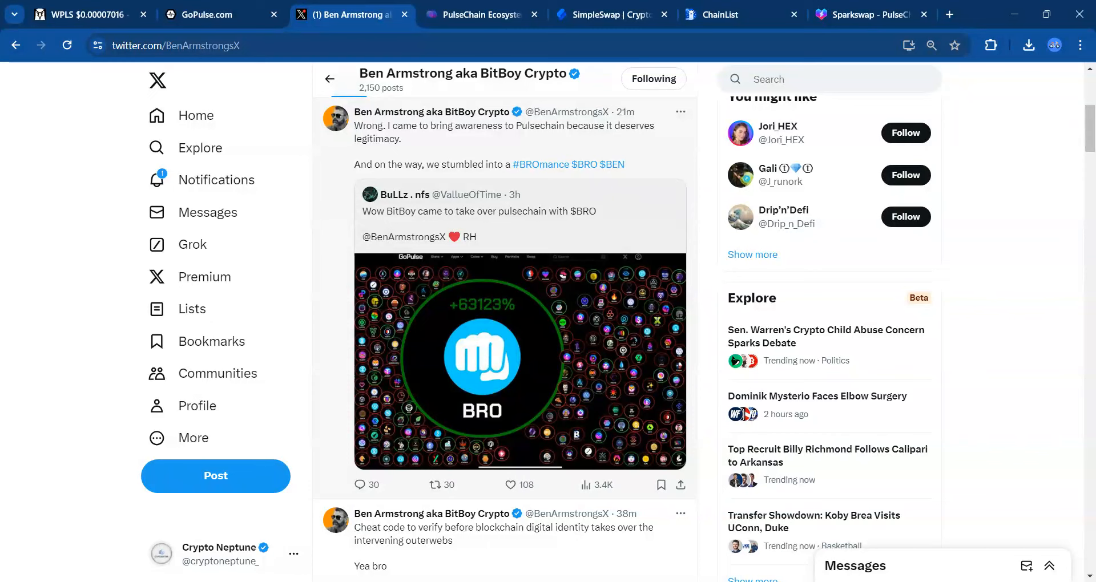
Compare SimpleSwap's 1 BNB to PLS form with Sparkswap, then load Sparkswap's Bridge page
click(608, 14)
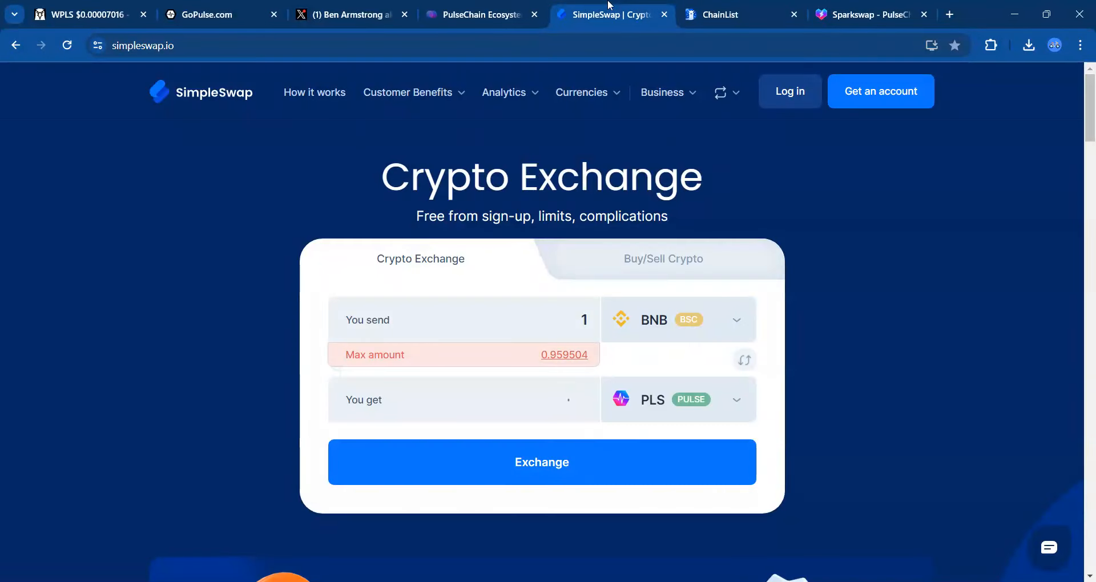
click(541, 462)
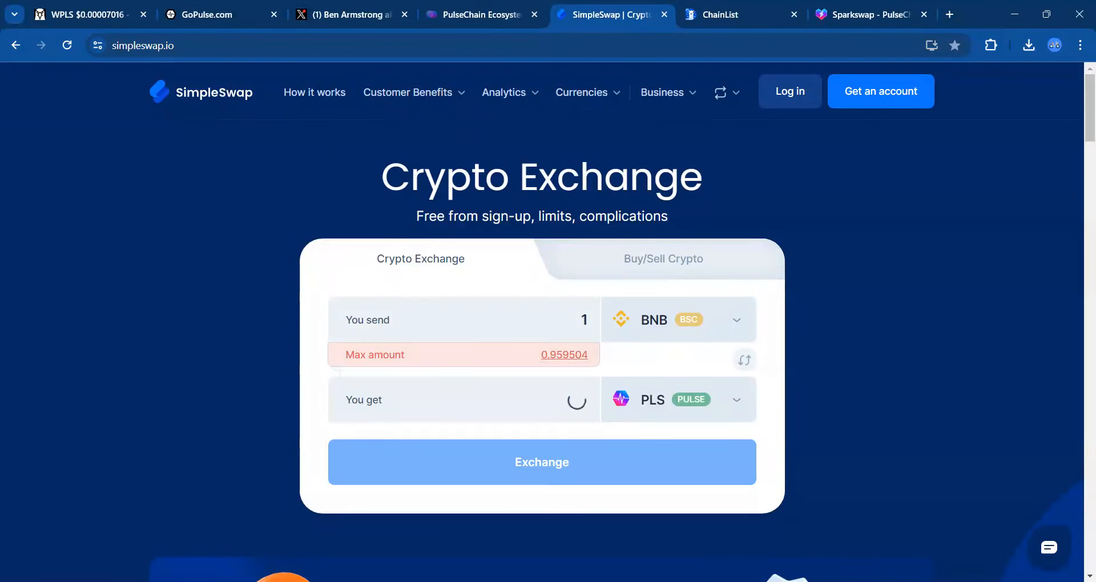
click(870, 13)
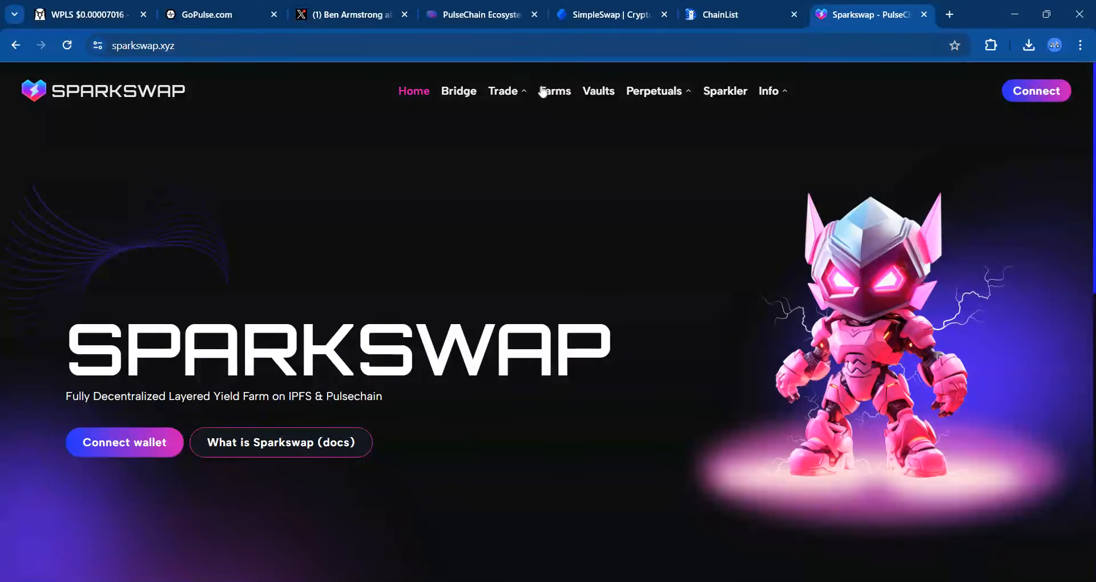
mouse_move(557, 35)
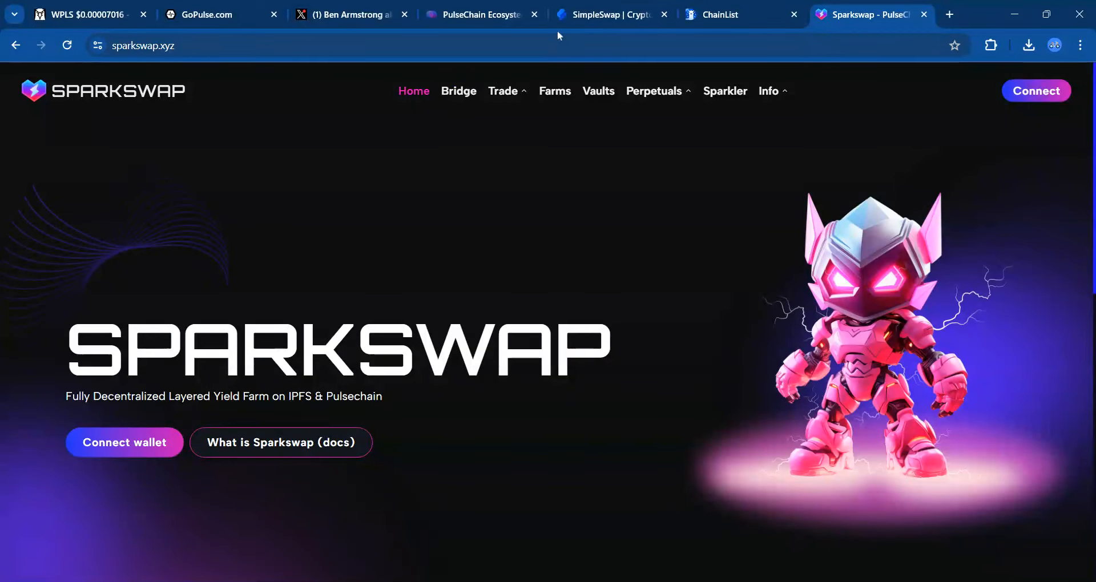
click(610, 14)
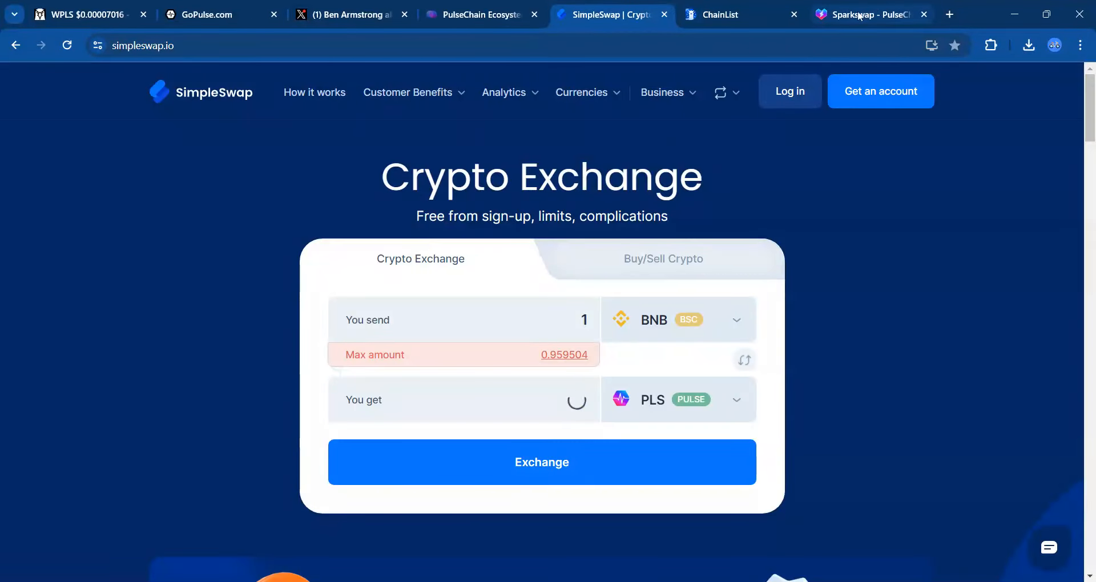
click(870, 13)
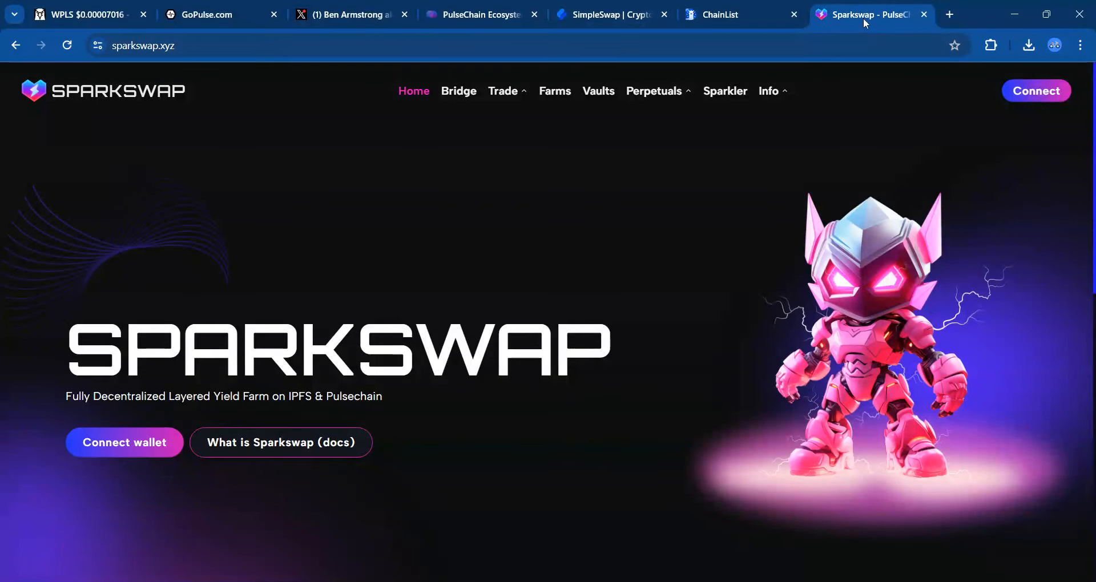
mouse_move(527, 184)
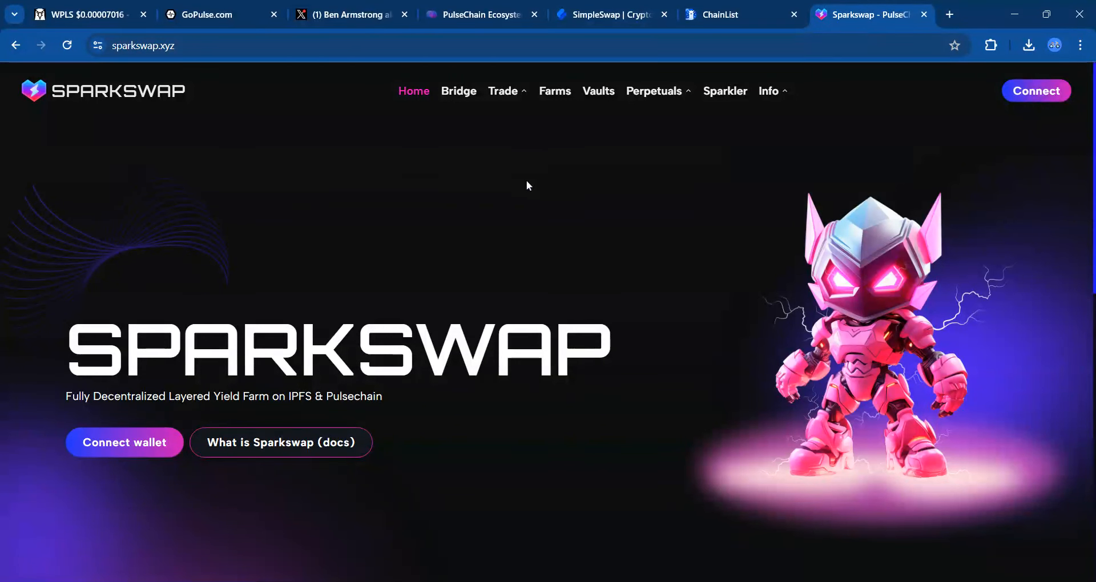
mouse_move(458, 91)
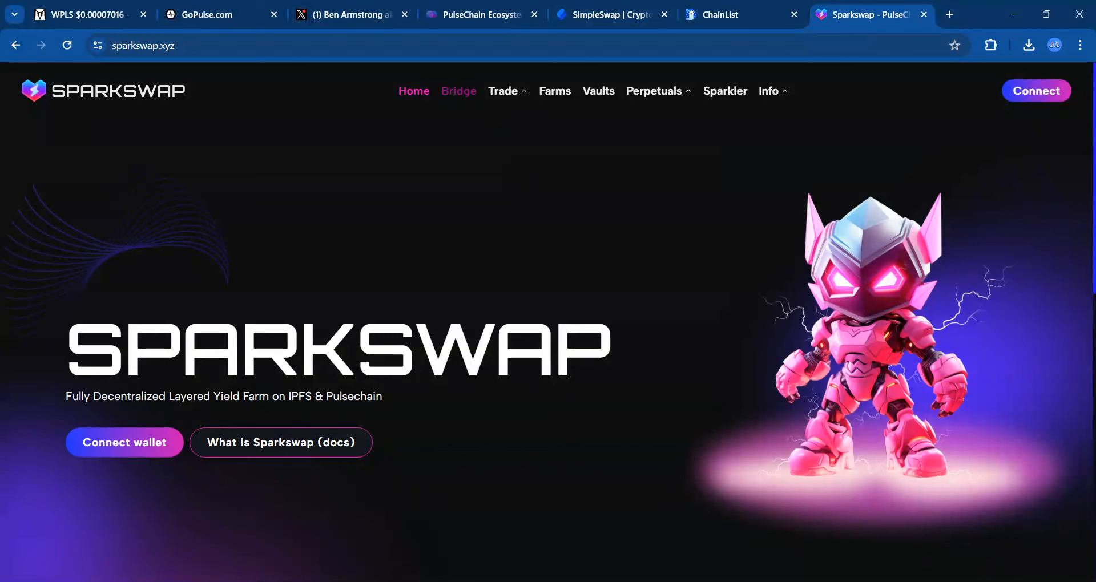
click(458, 91)
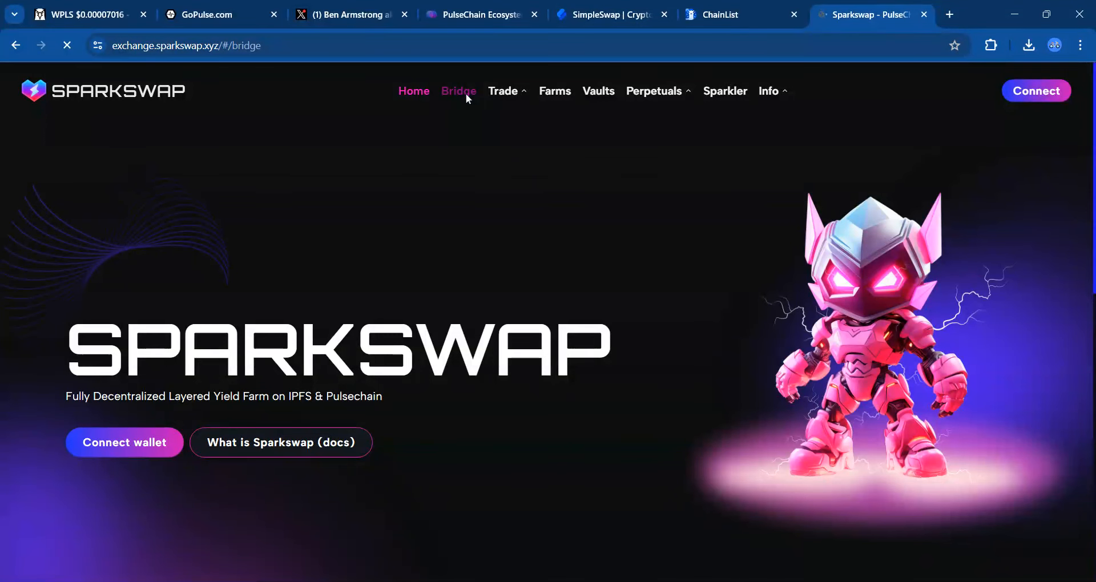
Set Sparkswap's bridge from Pulse DAI to BSC DAI, then return to SimpleSwap
click(458, 91)
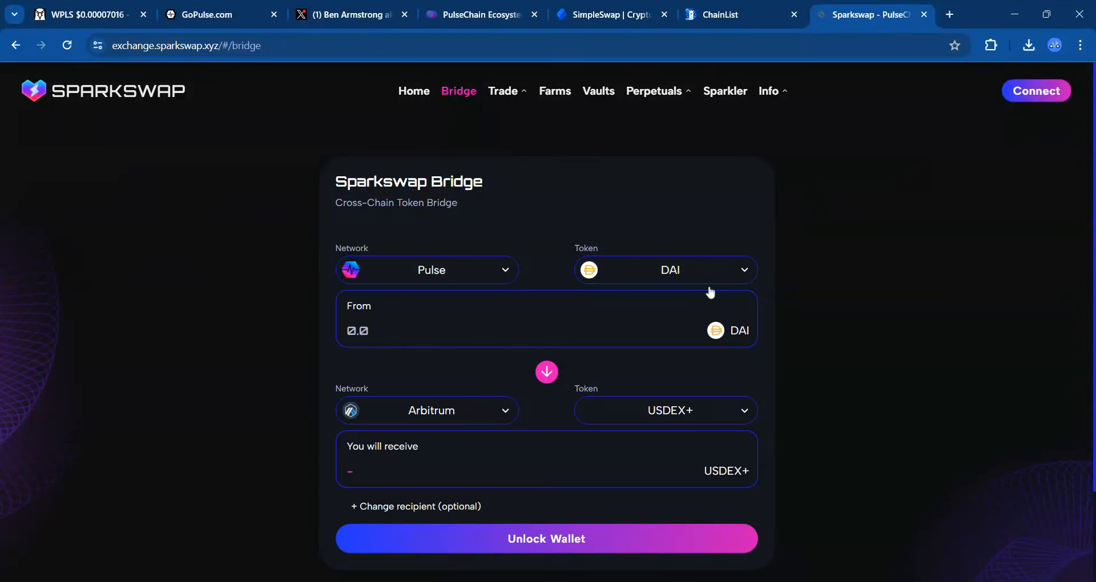
click(427, 270)
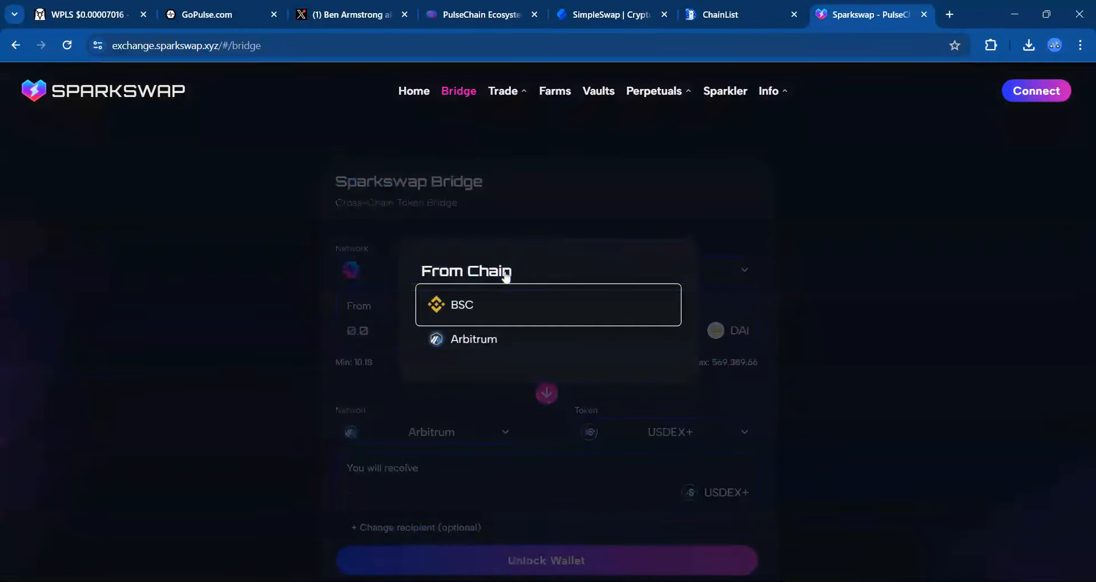
click(427, 270)
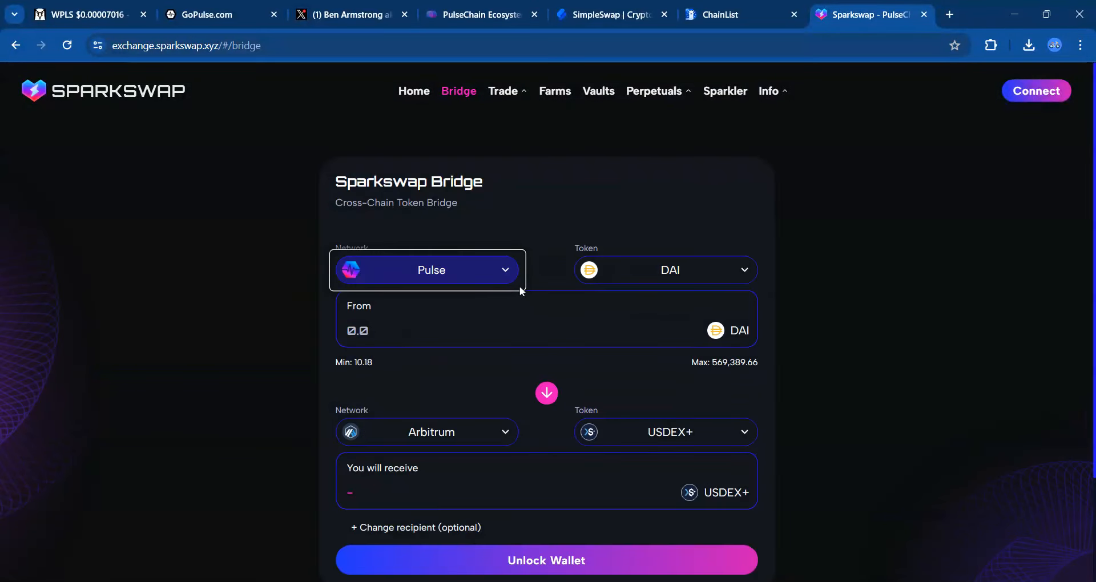
mouse_move(468, 278)
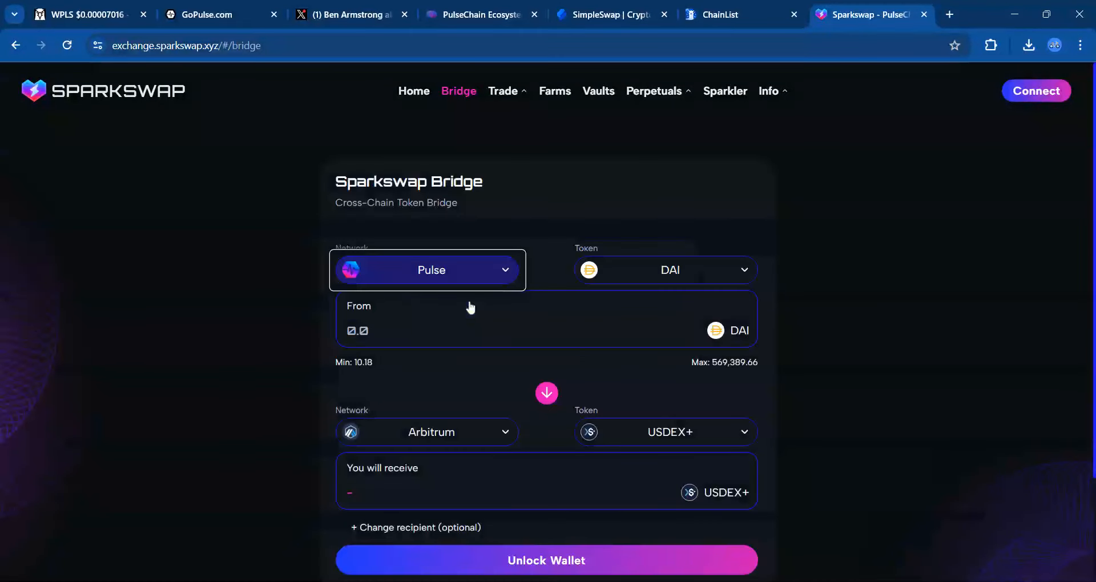
mouse_move(498, 427)
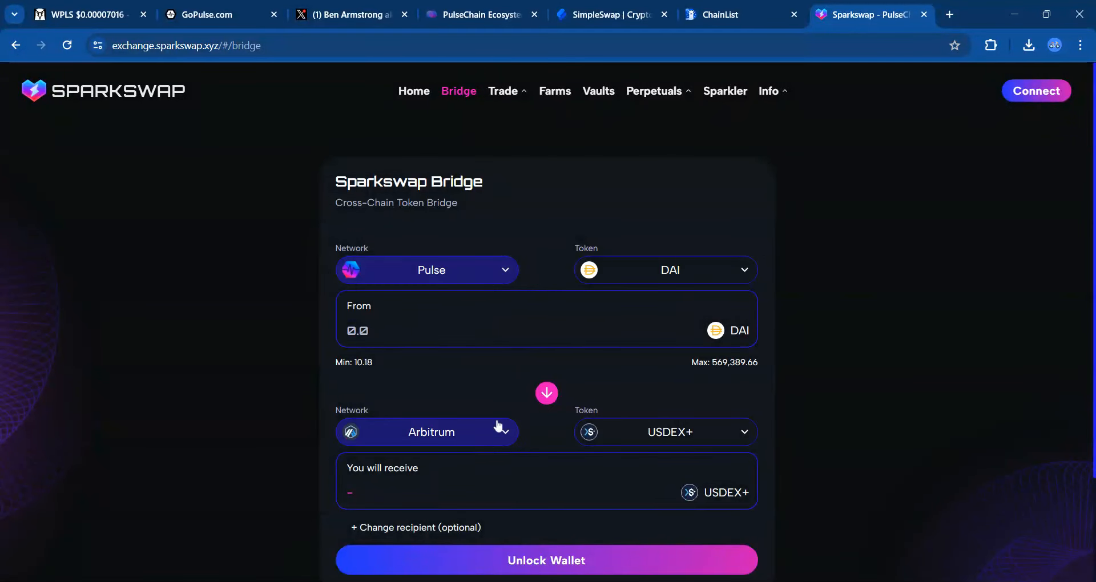
click(426, 432)
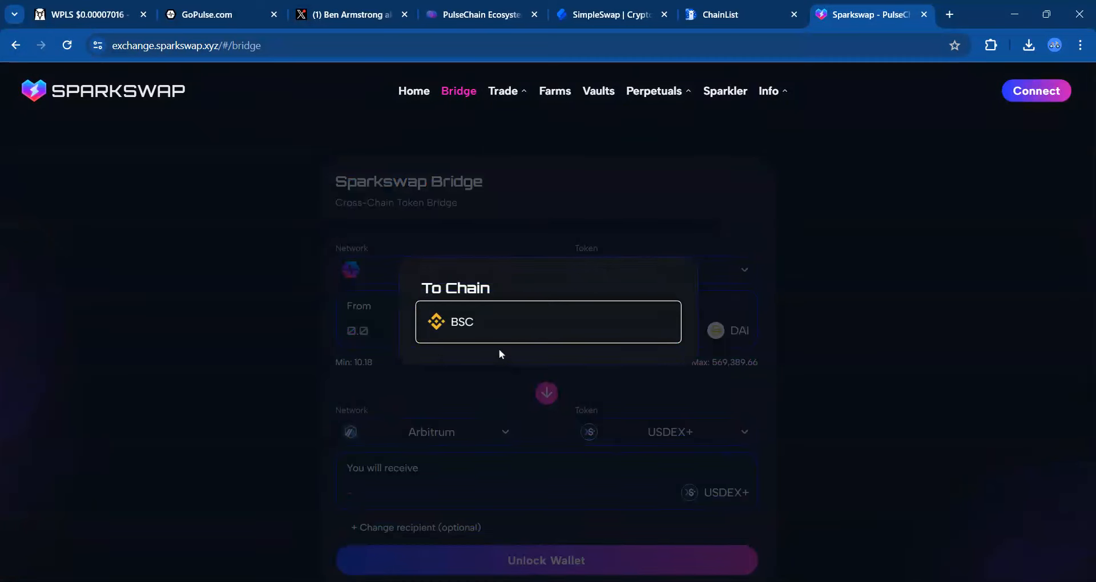
click(548, 321)
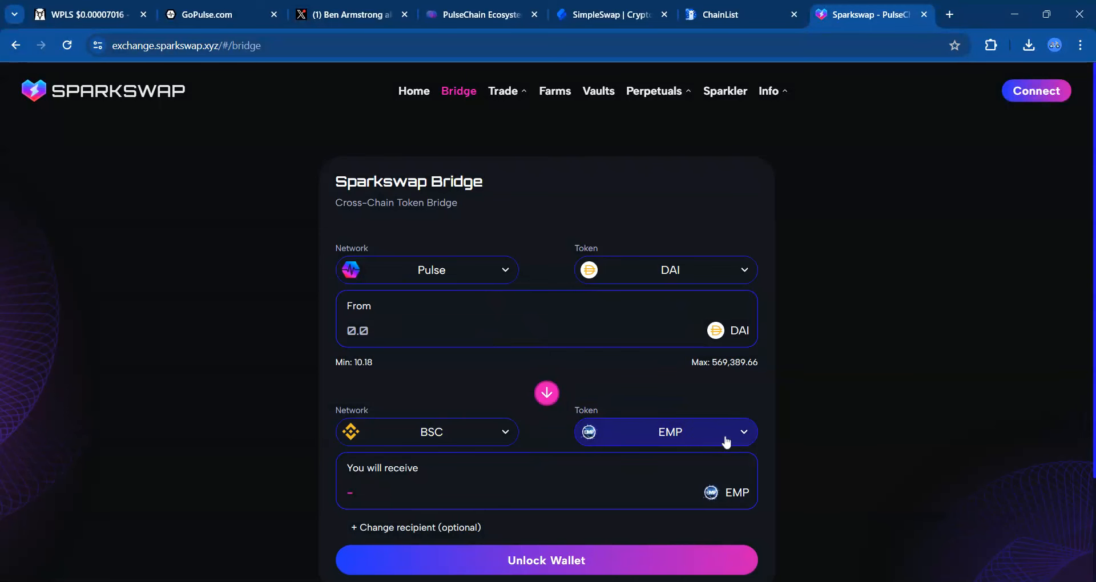
click(663, 431)
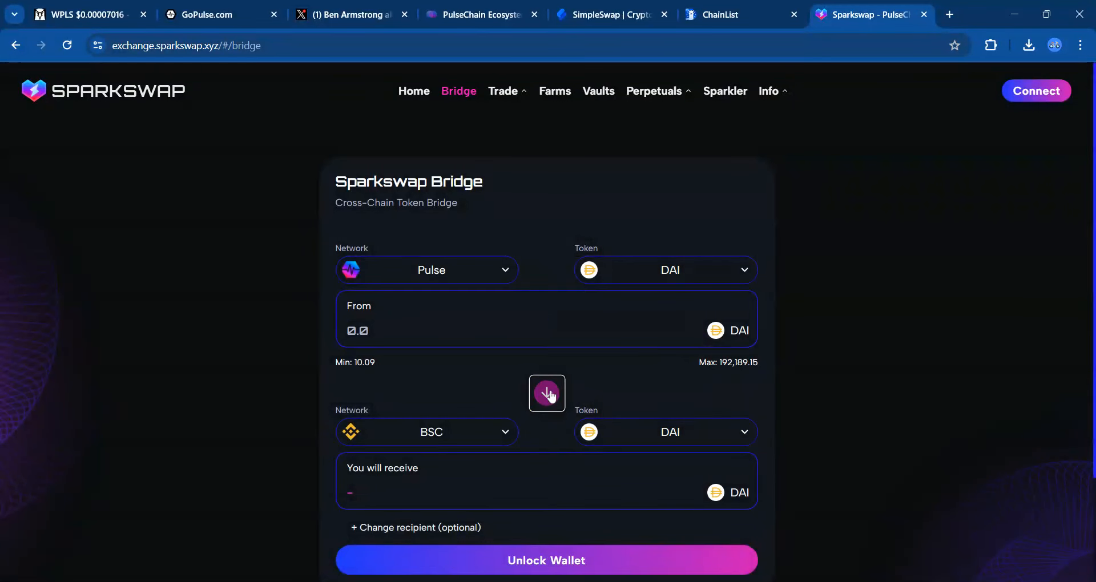
mouse_move(871, 380)
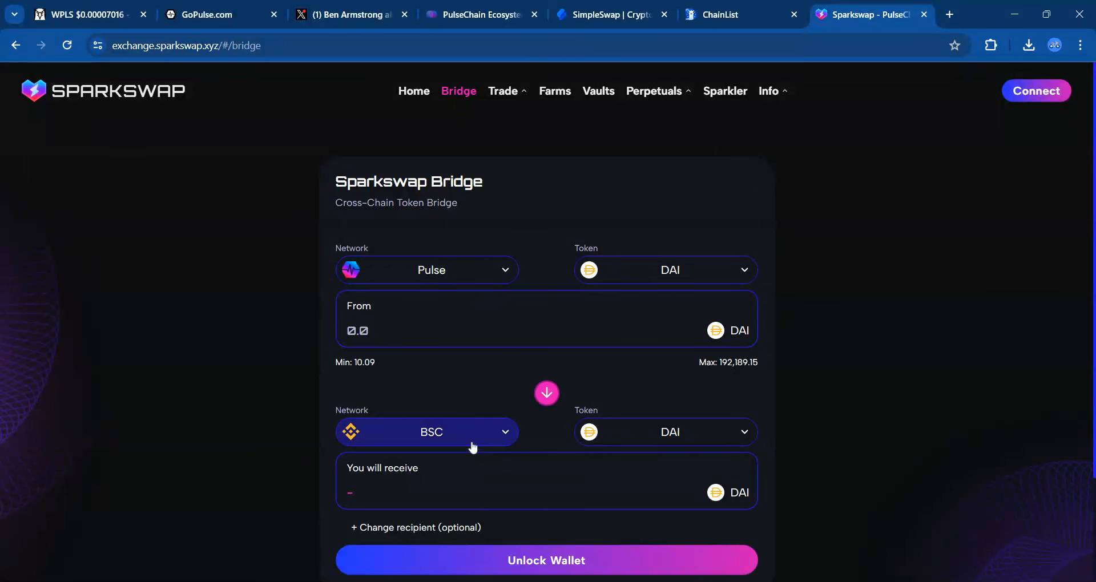
mouse_move(377, 270)
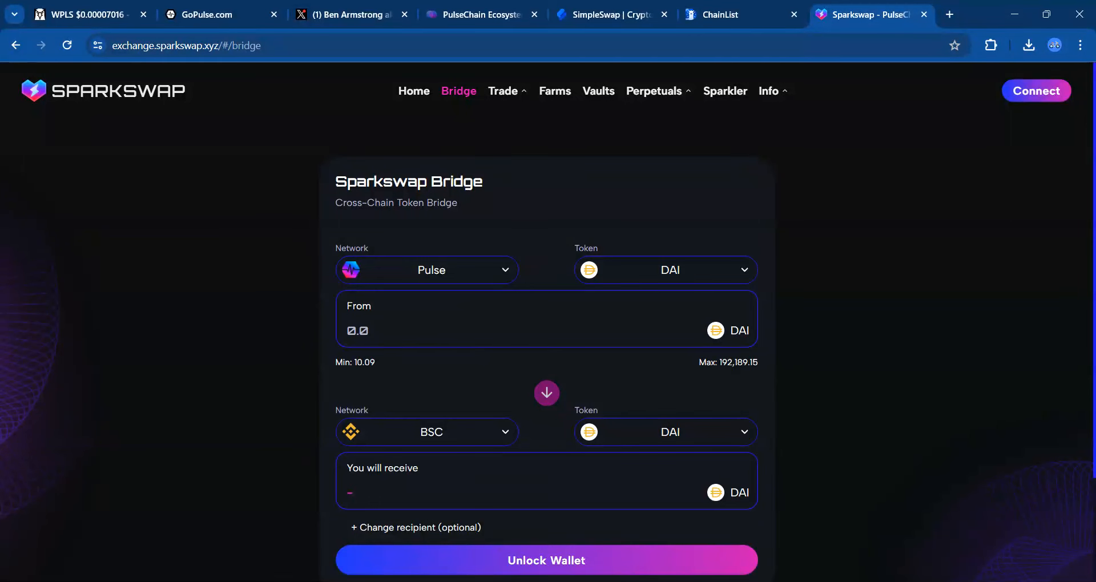
click(611, 14)
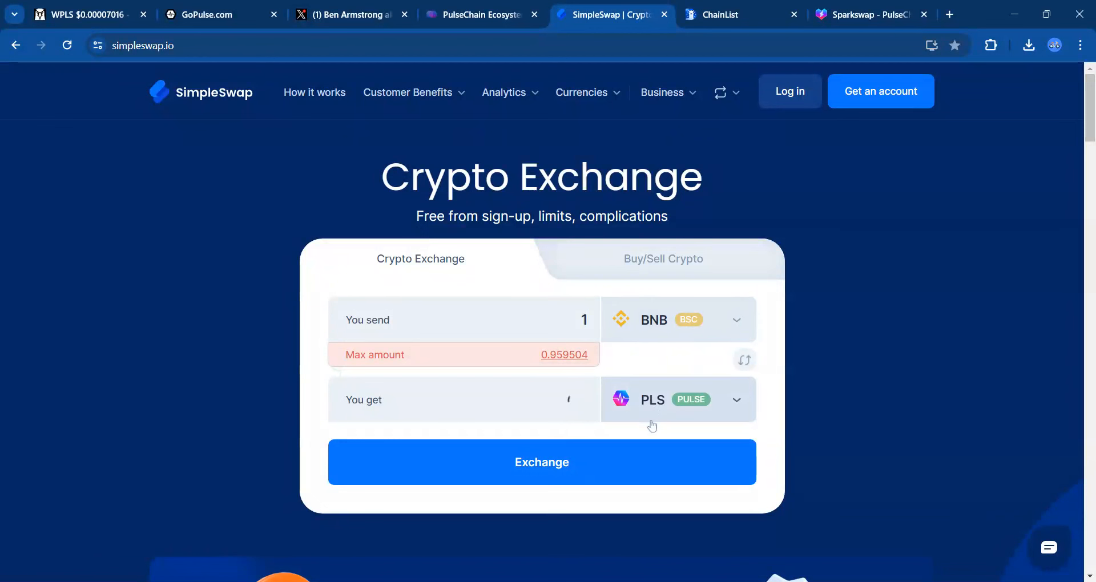
mouse_move(655, 414)
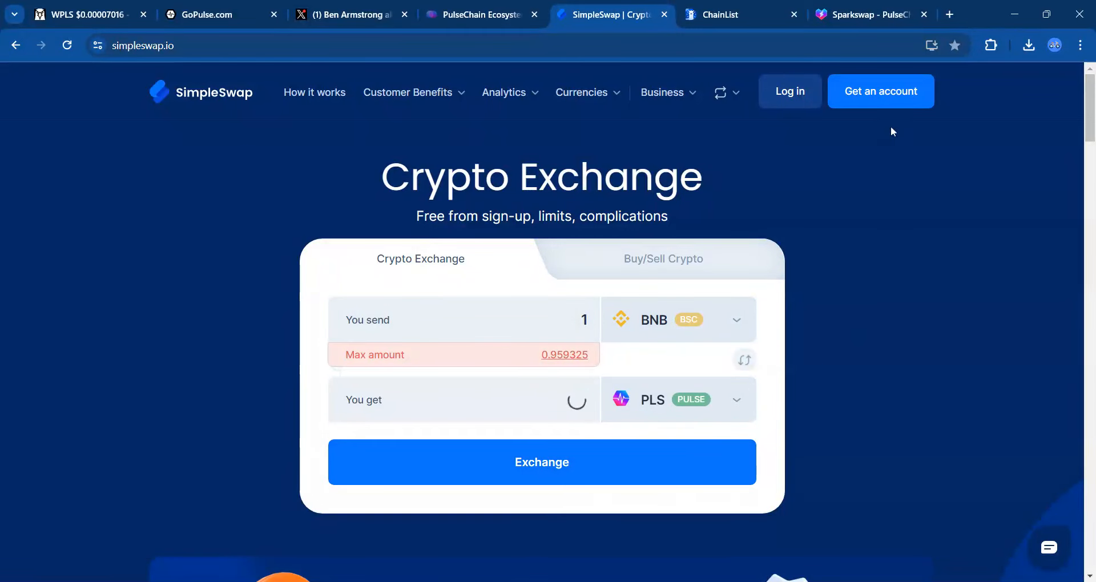
Check ChainList's PulseChain entry (Chain ID 369), then return to DEX Screener's WPLS/DAI chart
click(726, 15)
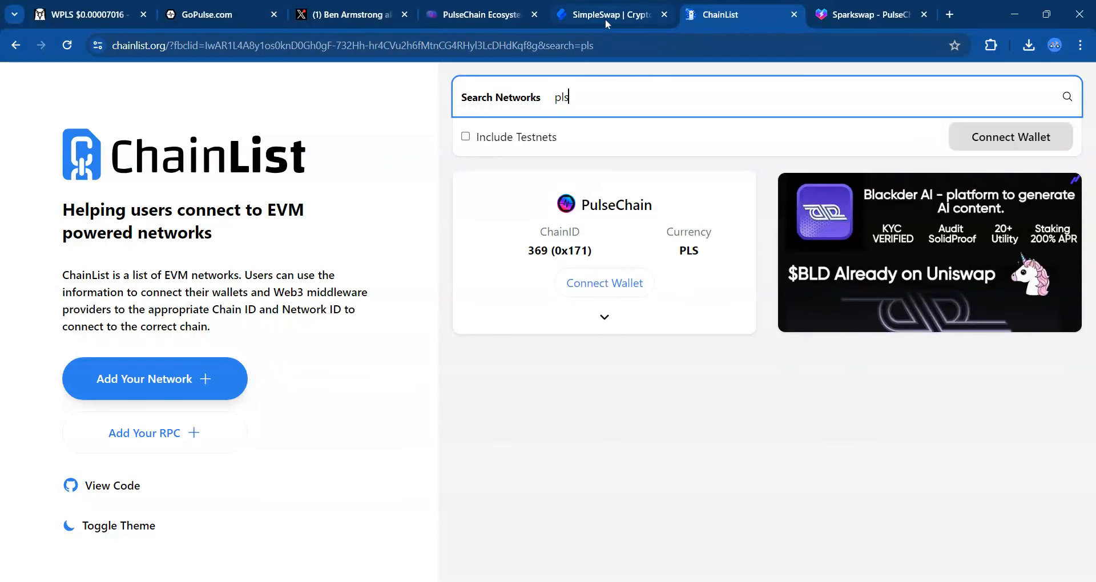
click(609, 13)
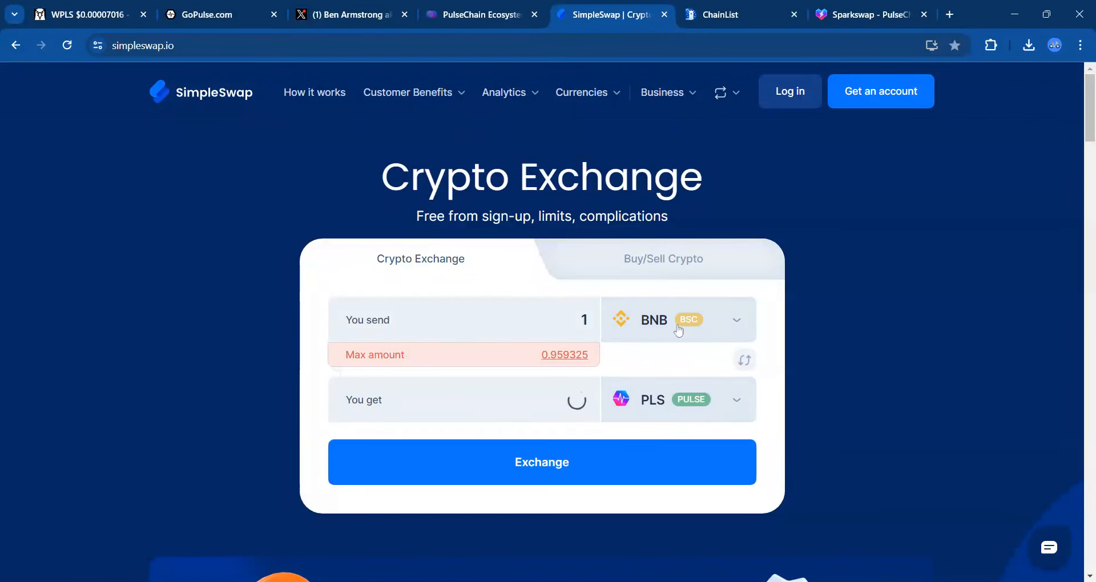
mouse_move(691, 308)
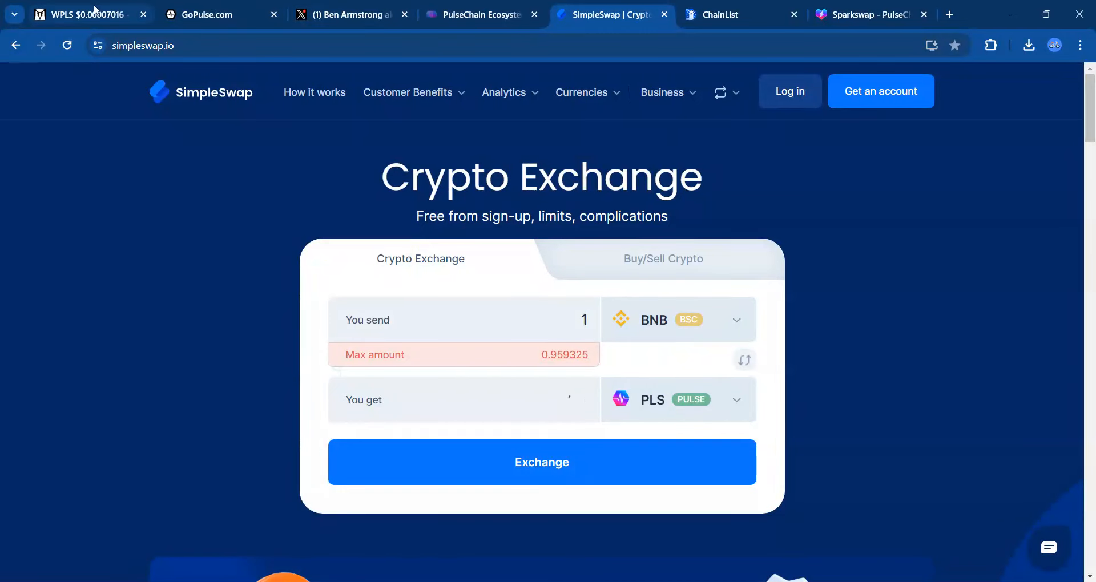
click(84, 13)
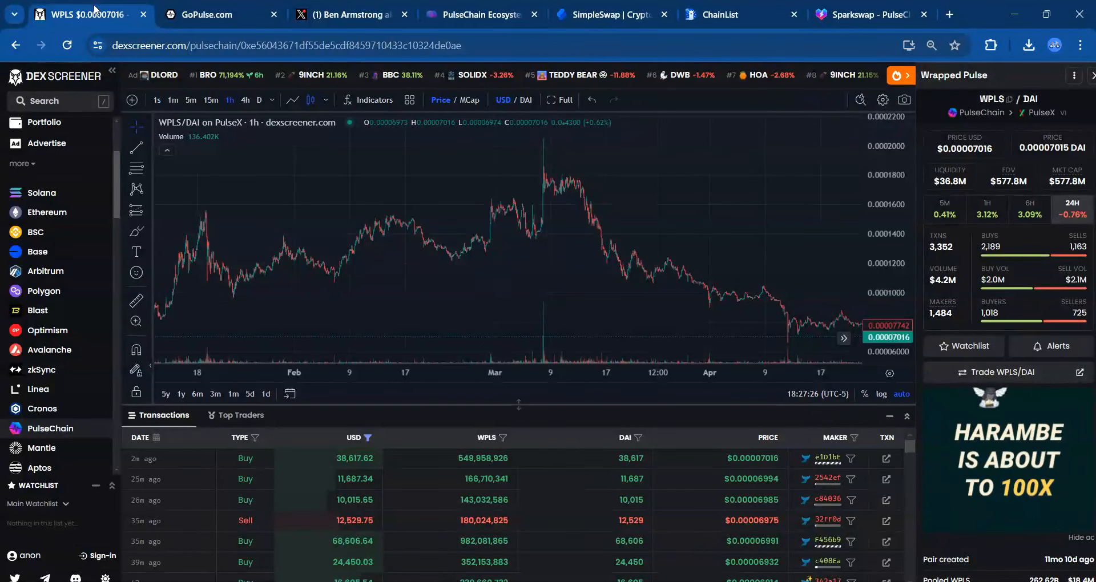